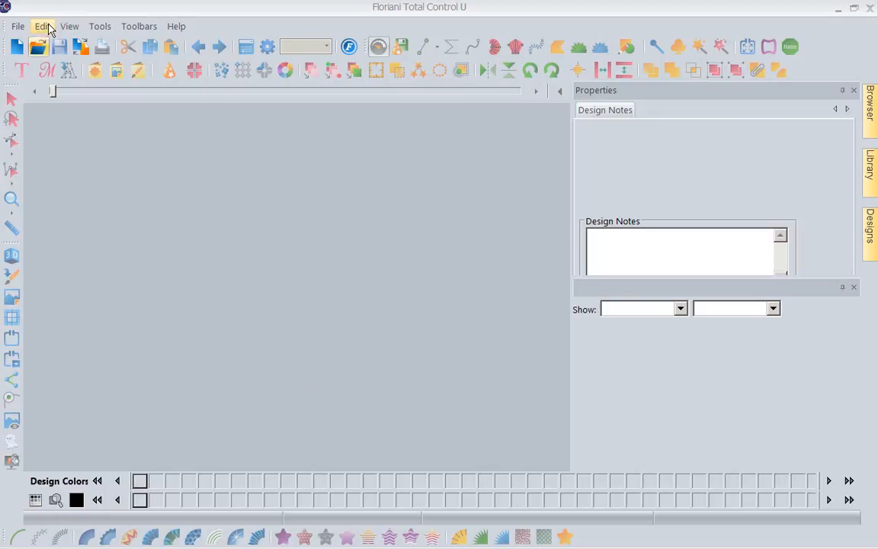
Create a new blank design, Design1, from the File menu.
click(17, 46)
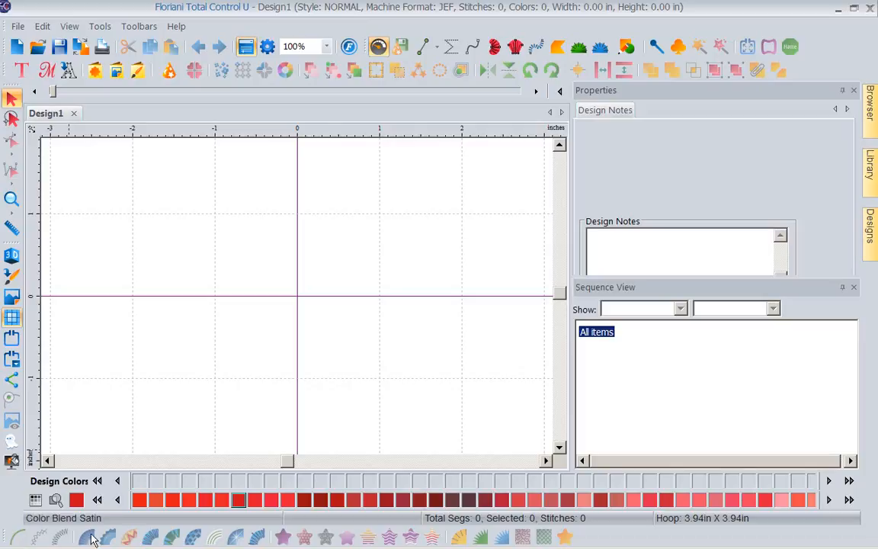
mouse_move(529, 533)
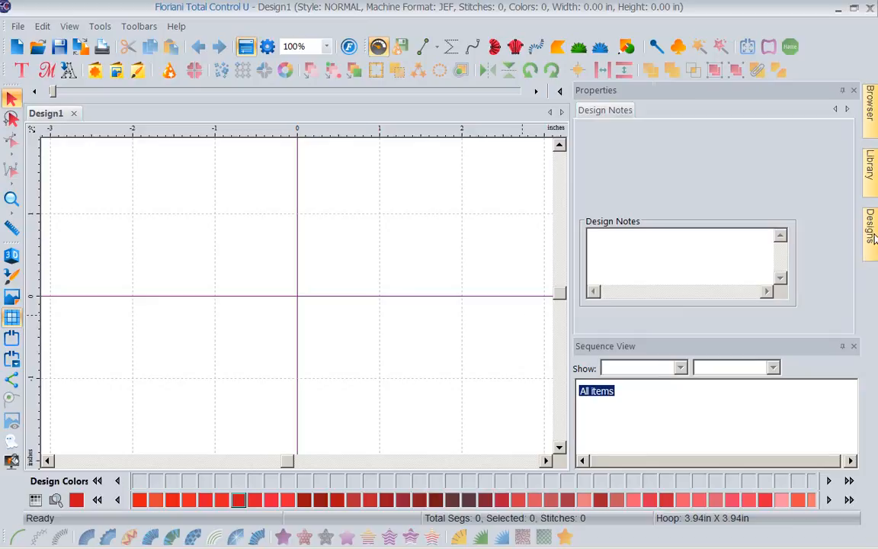
Show the thumbnails from the Library's Free Monthly Designs AUGUST folder.
click(870, 170)
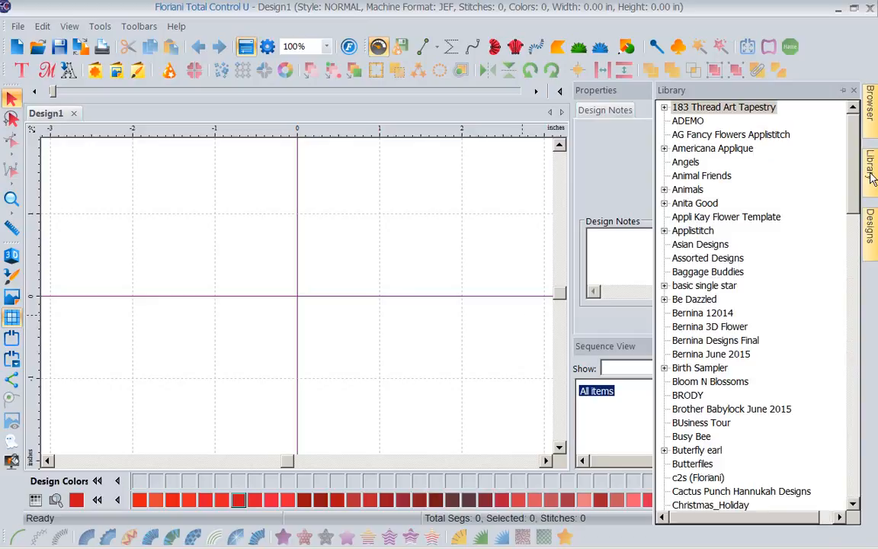
mouse_move(853, 159)
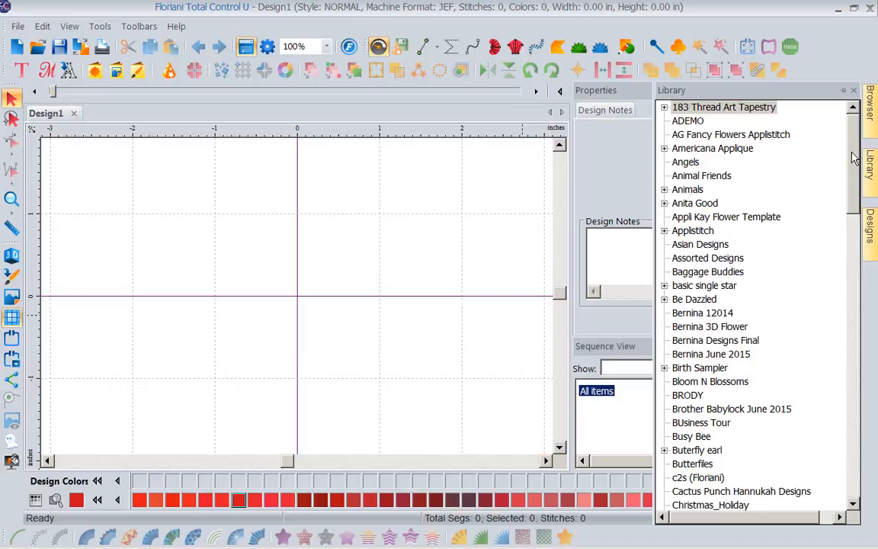
scroll(down, 3)
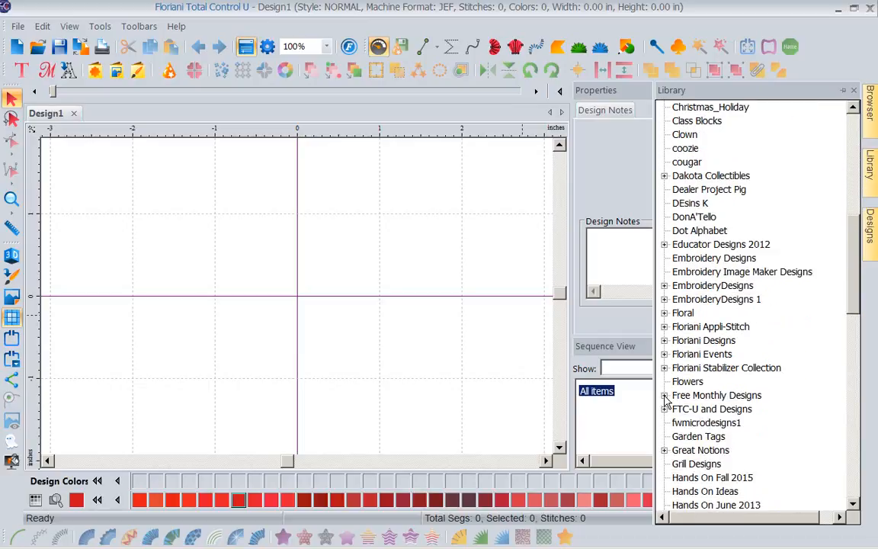
click(664, 395)
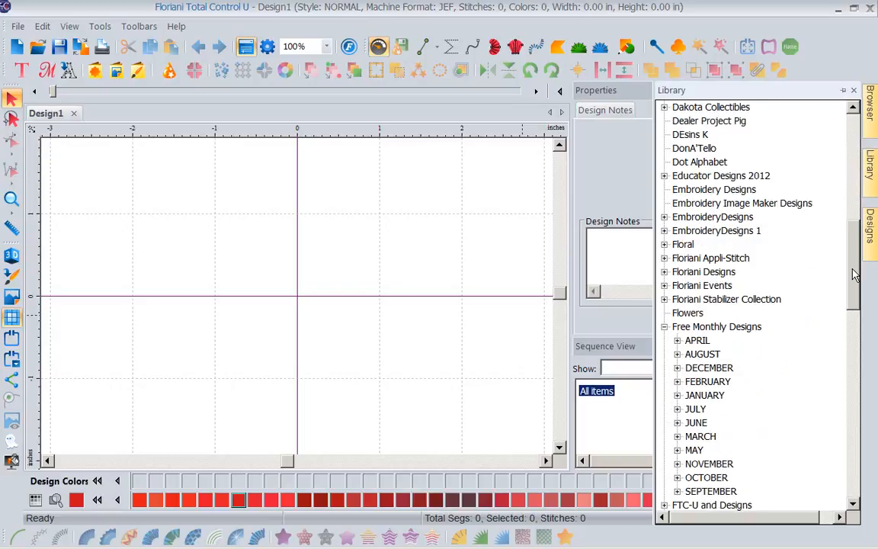
scroll(down, 3)
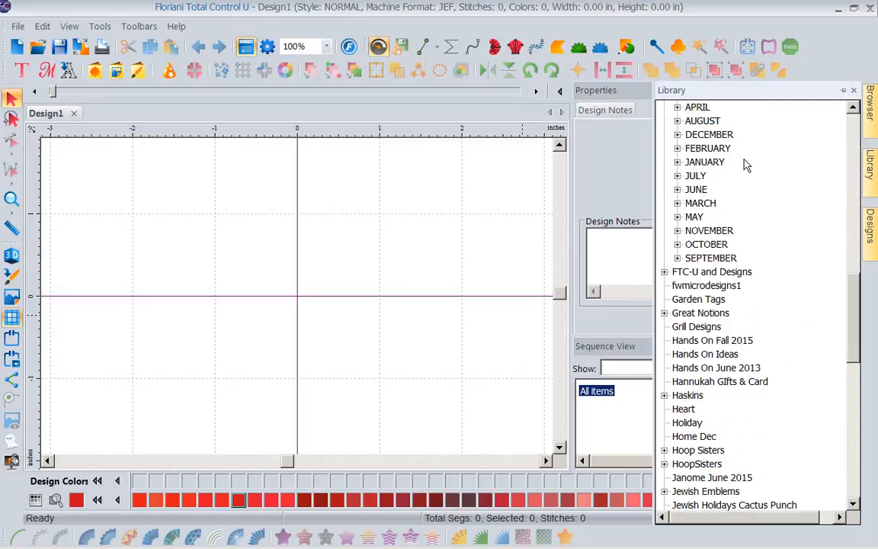
click(677, 121)
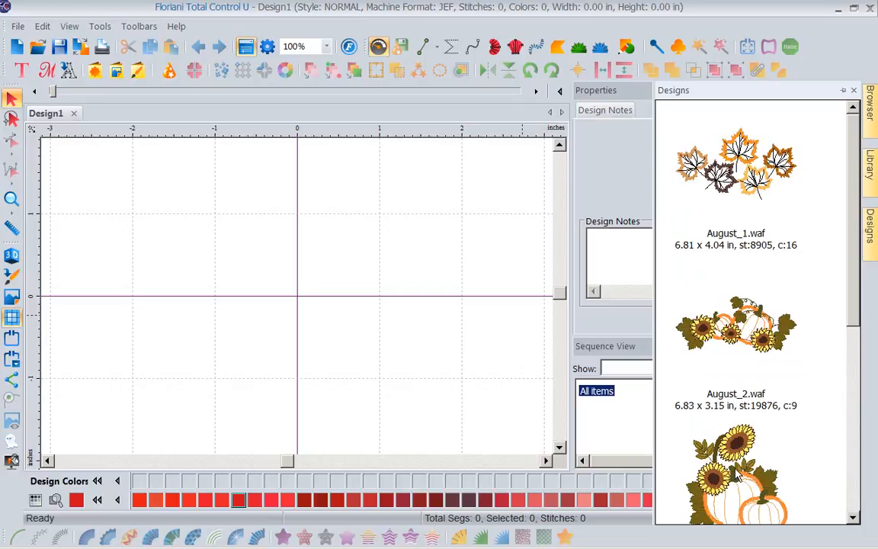
mouse_move(848, 283)
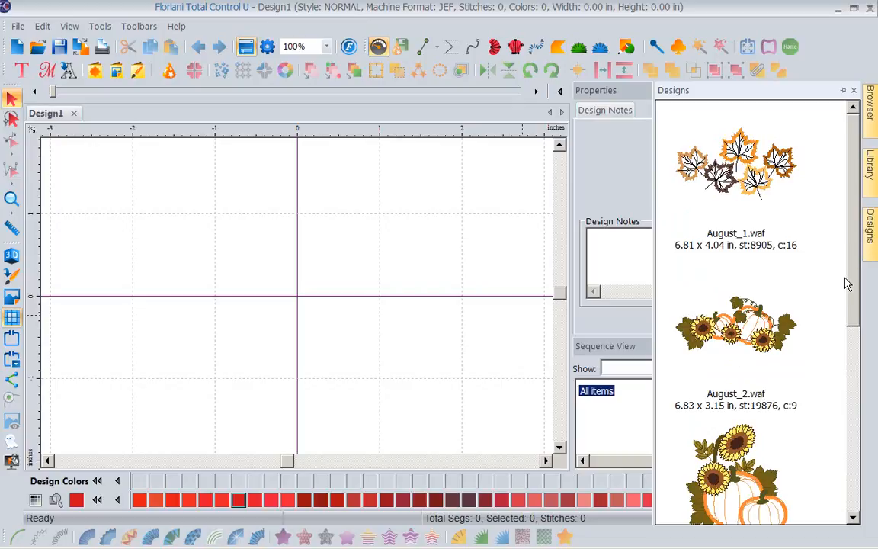
scroll(down, 3)
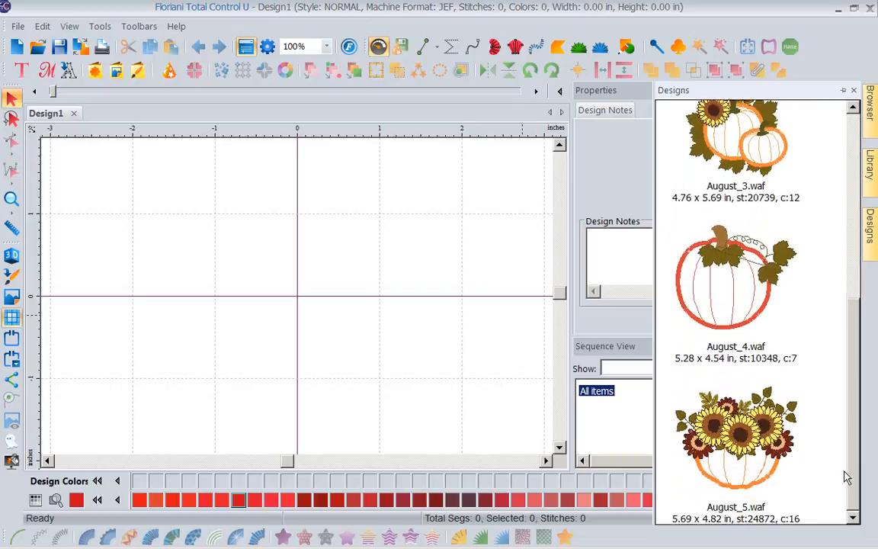
scroll(down, 3)
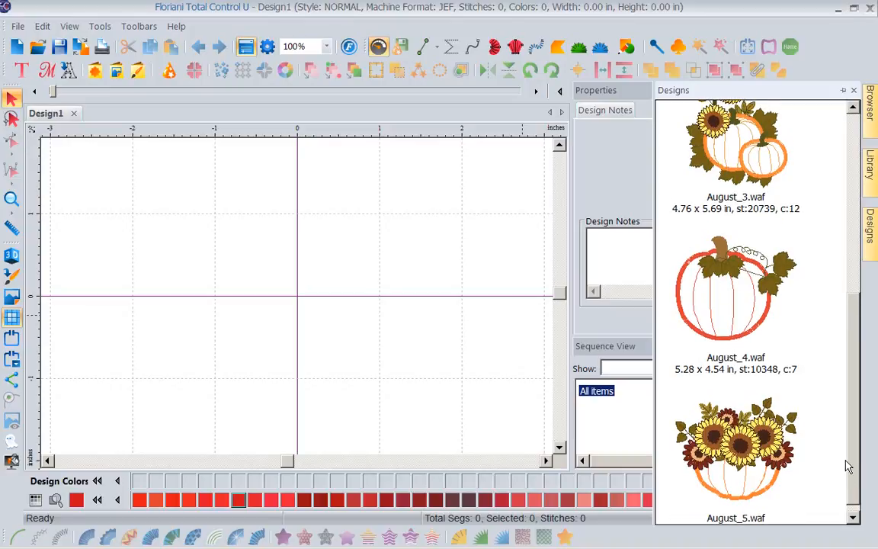
scroll(down, 3)
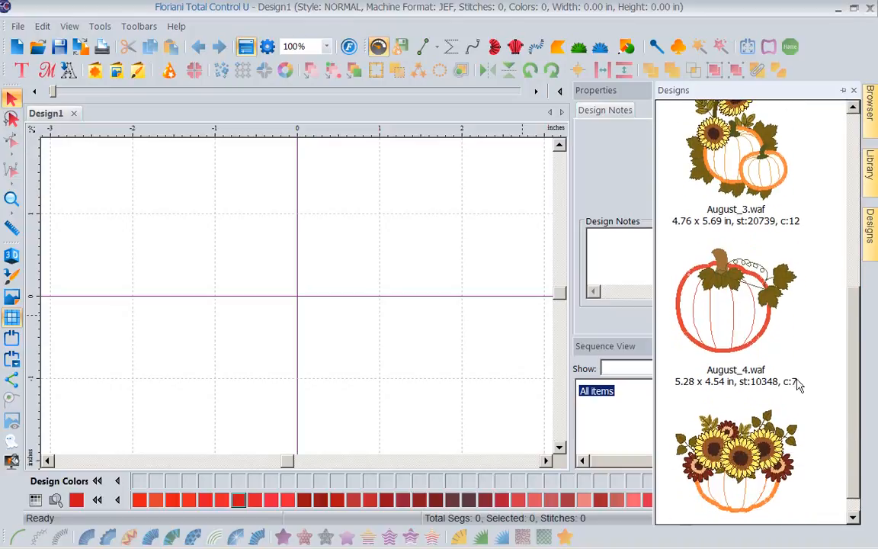
Load the August_4.waf pumpkin, zoom in, then reset the zoom to 75%.
double_click(735, 301)
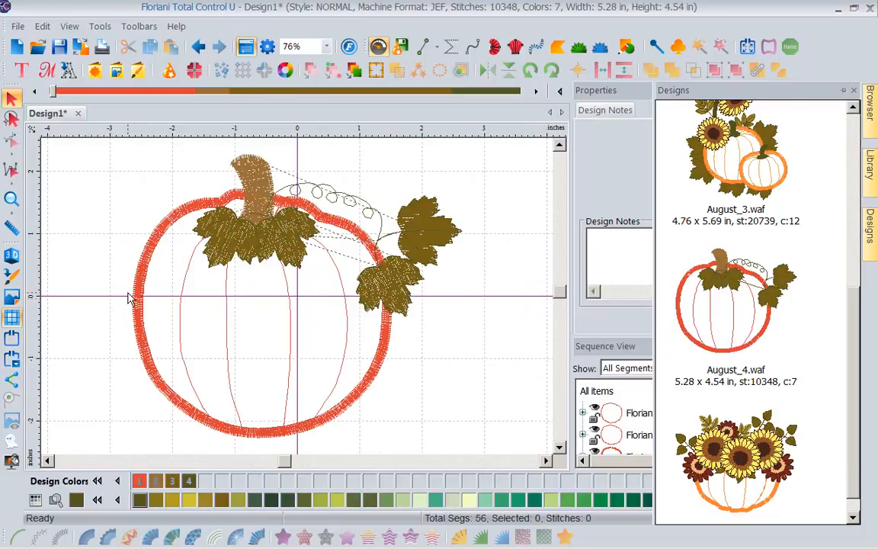
click(852, 89)
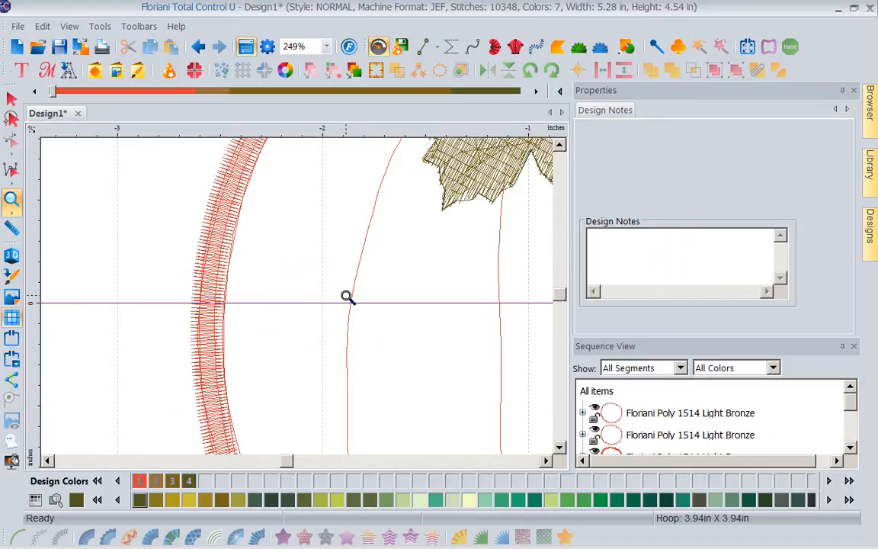
mouse_move(240, 371)
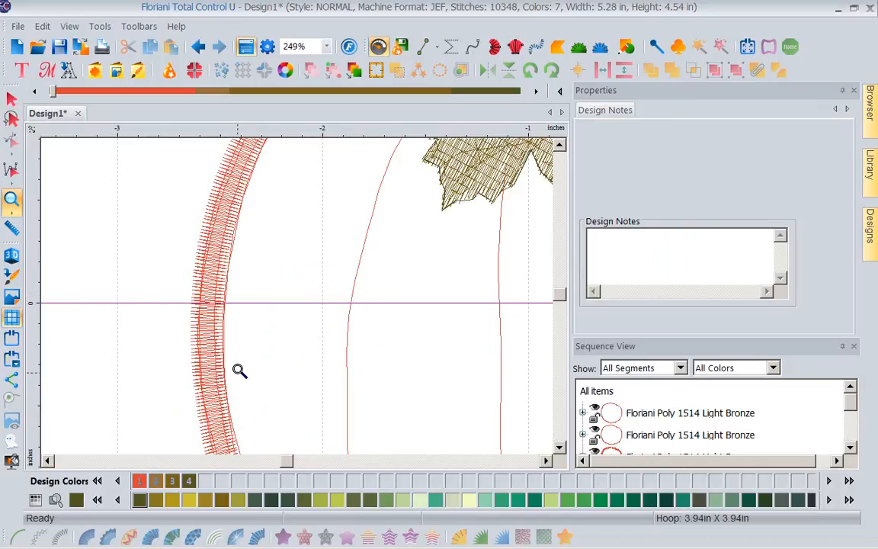
mouse_move(223, 486)
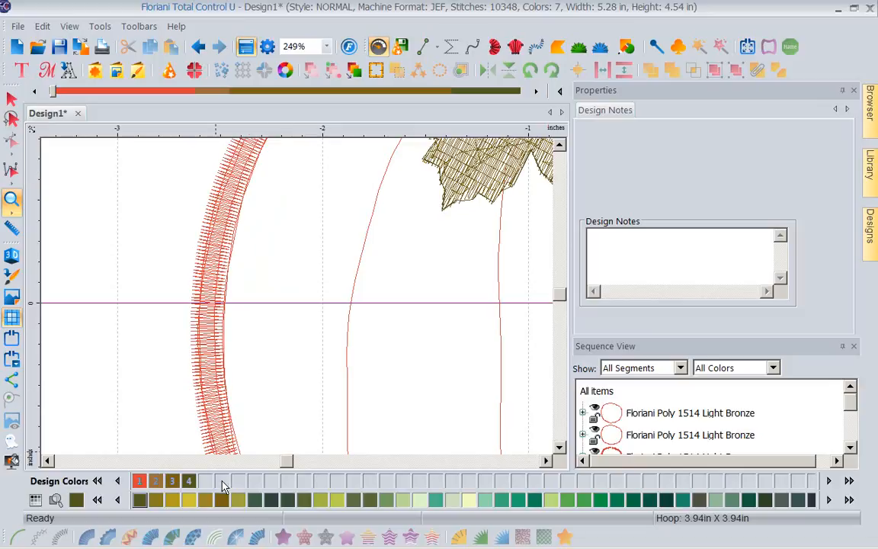
click(325, 47)
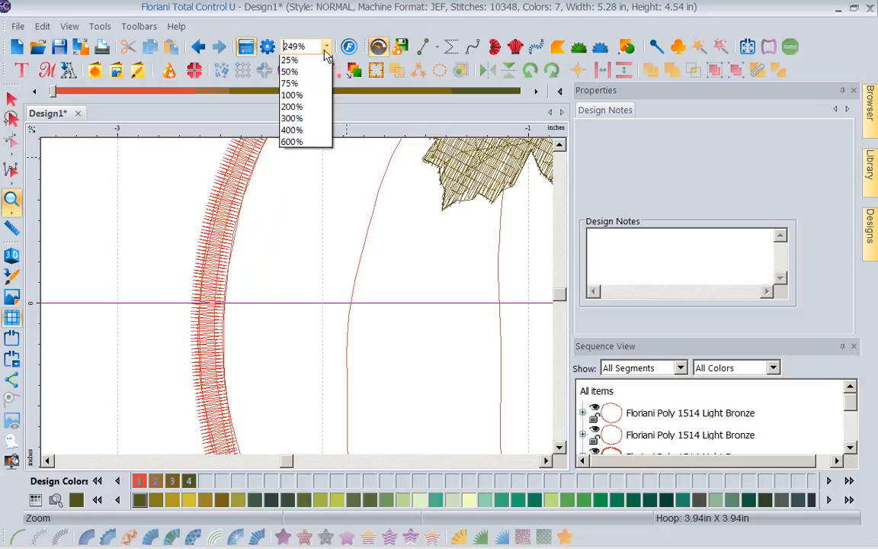
click(289, 82)
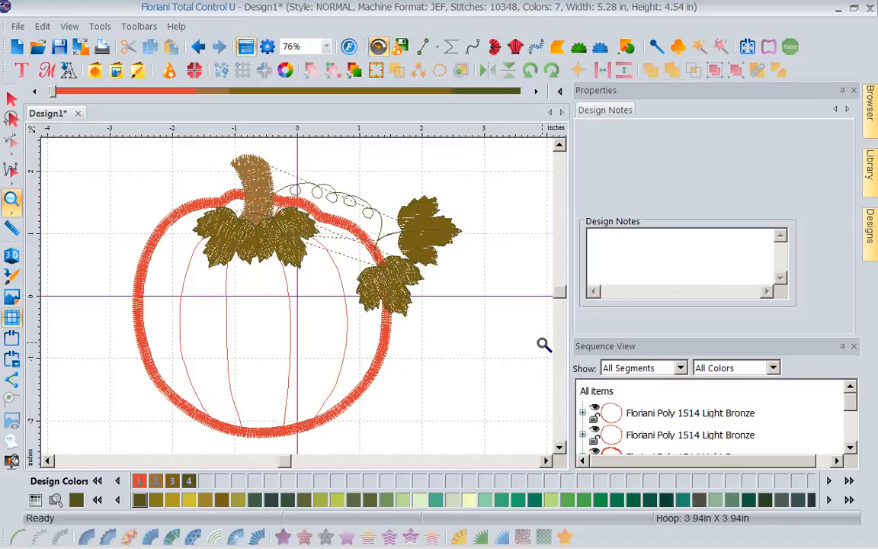
mouse_move(440, 200)
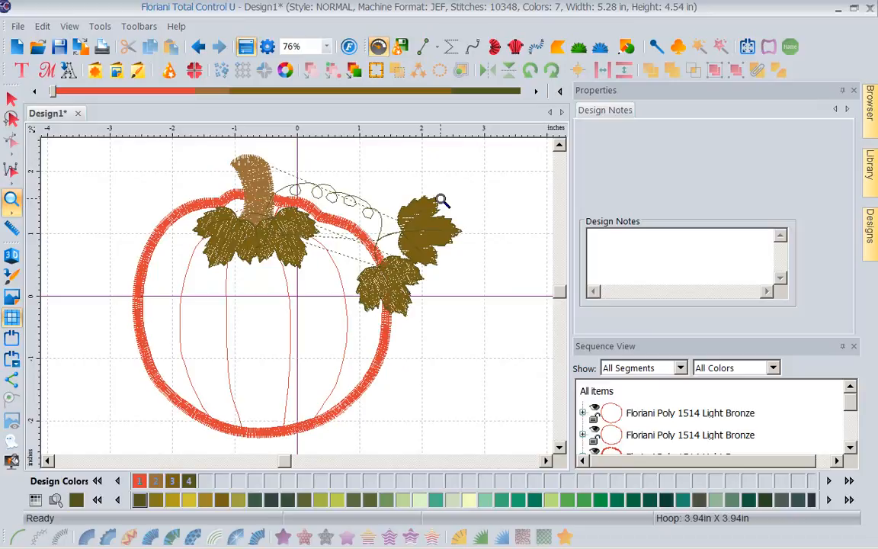
mouse_move(549, 408)
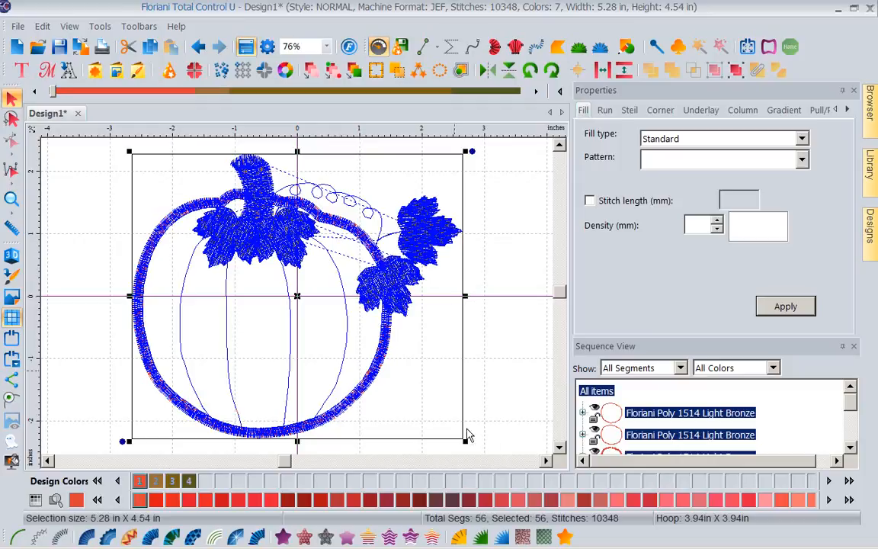
mouse_move(351, 274)
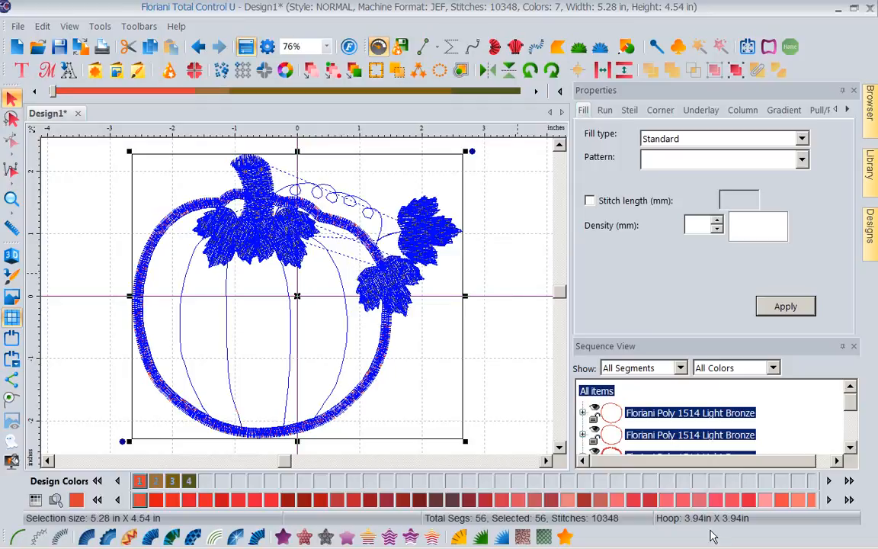
mouse_move(416, 358)
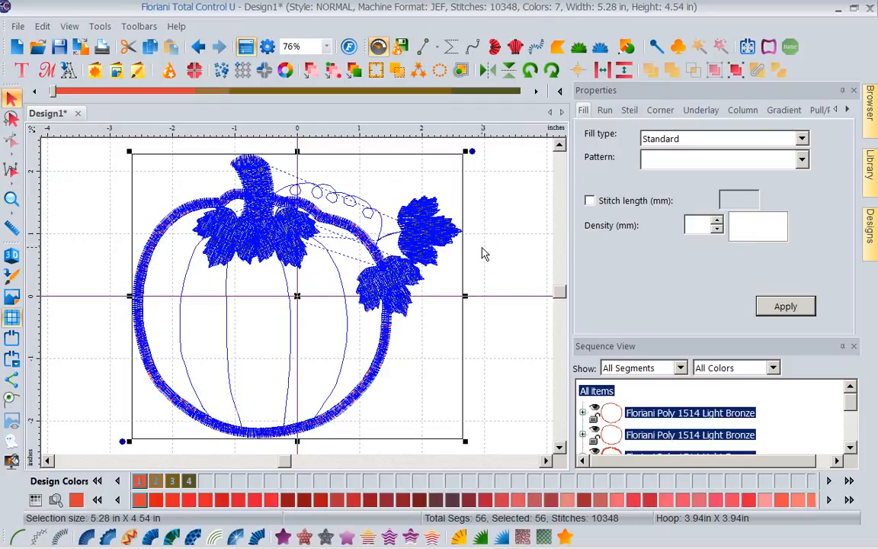
mouse_move(524, 181)
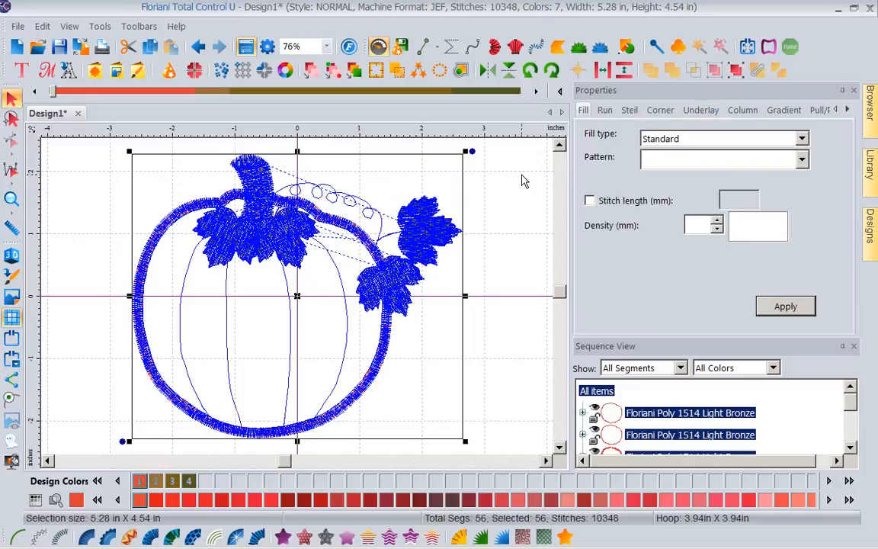
mouse_move(733, 83)
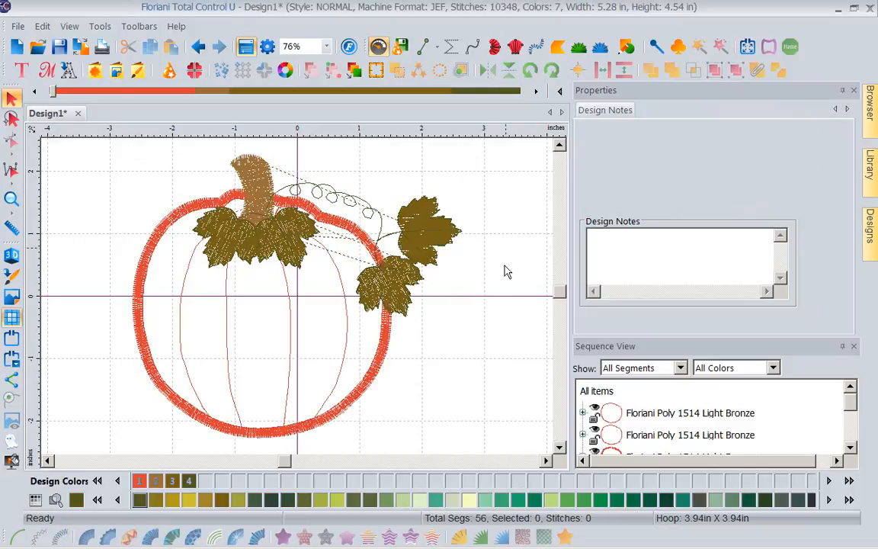
Select the three Light Bronze segments forming the pumpkin's outer ring.
click(690, 412)
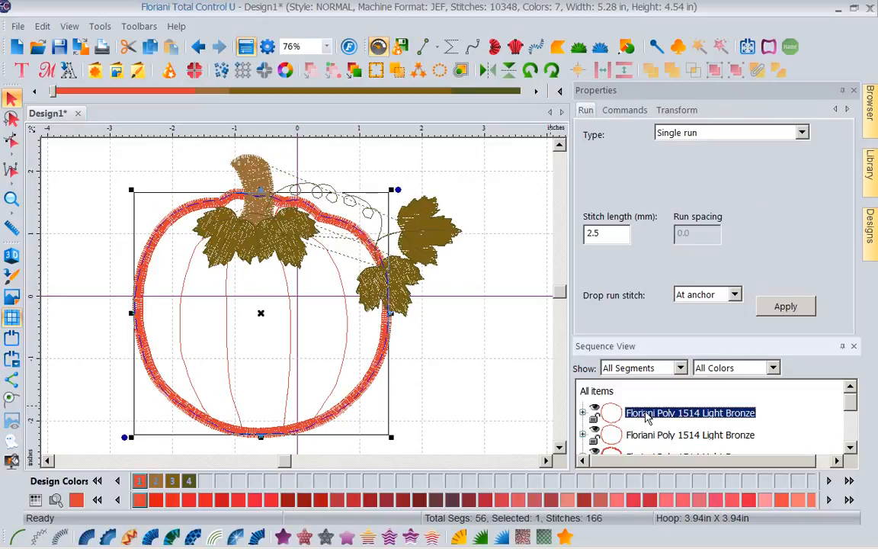
click(689, 434)
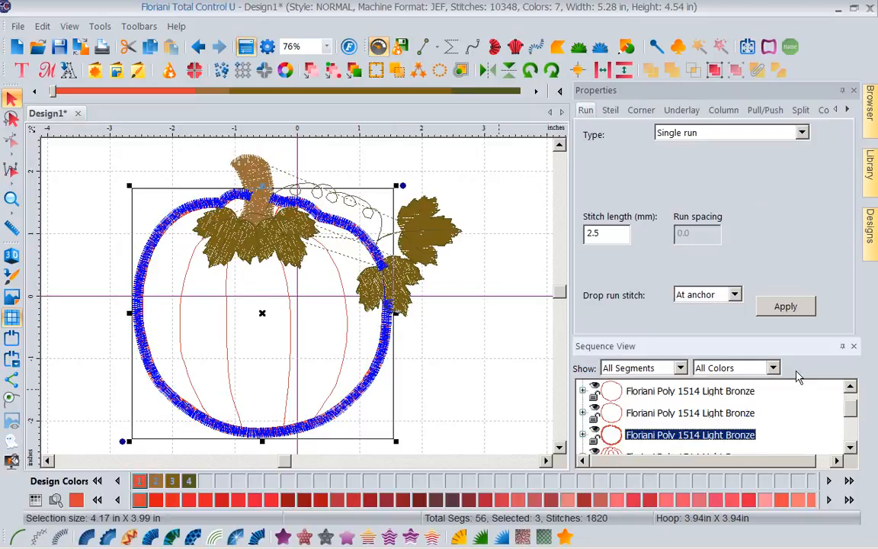
mouse_move(558, 370)
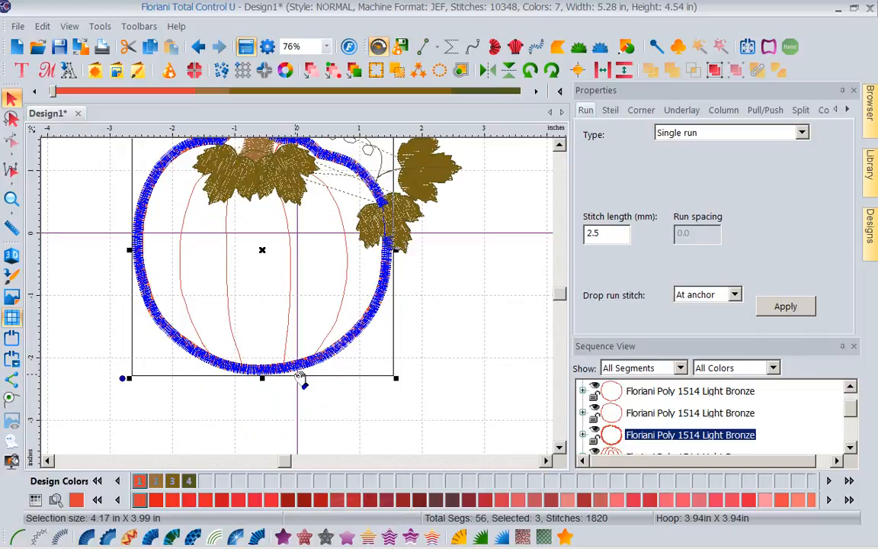
mouse_move(152, 304)
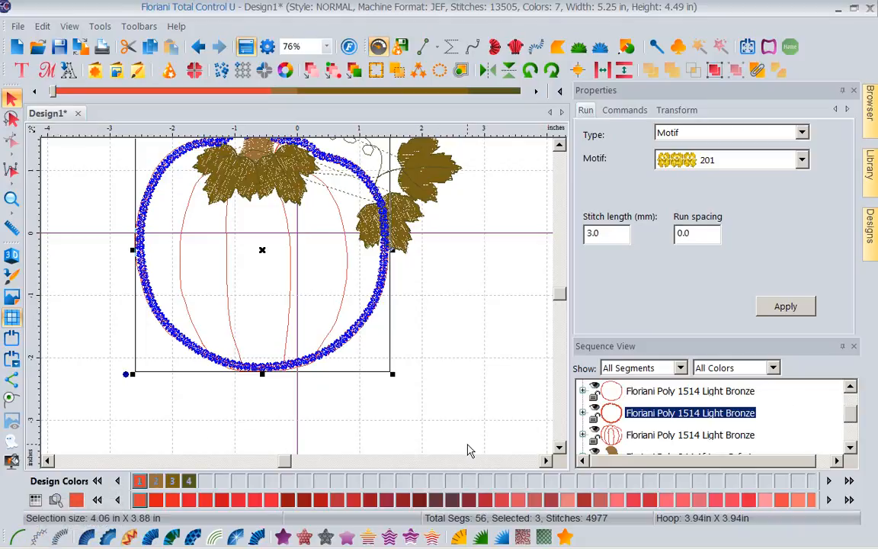
mouse_move(355, 230)
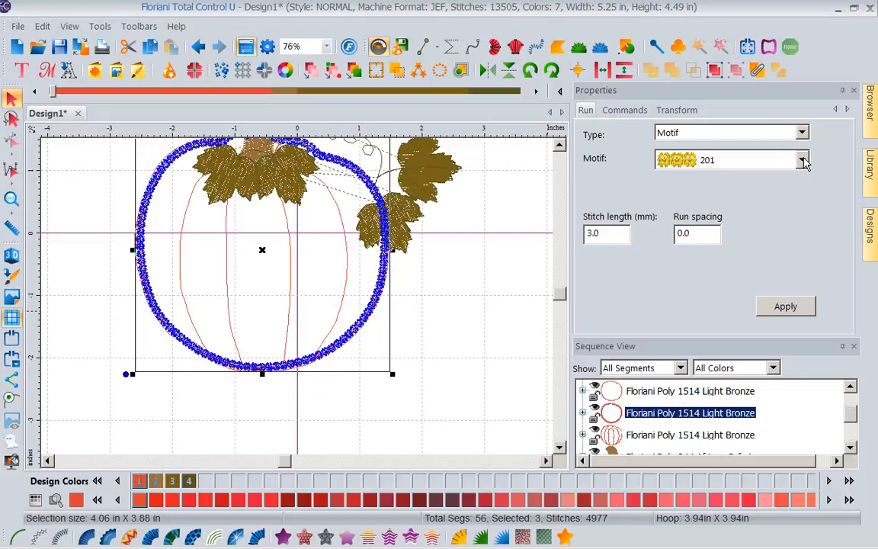
Apply motif 241 to the pumpkin outline and turn on realistic 3D stitch view.
click(802, 159)
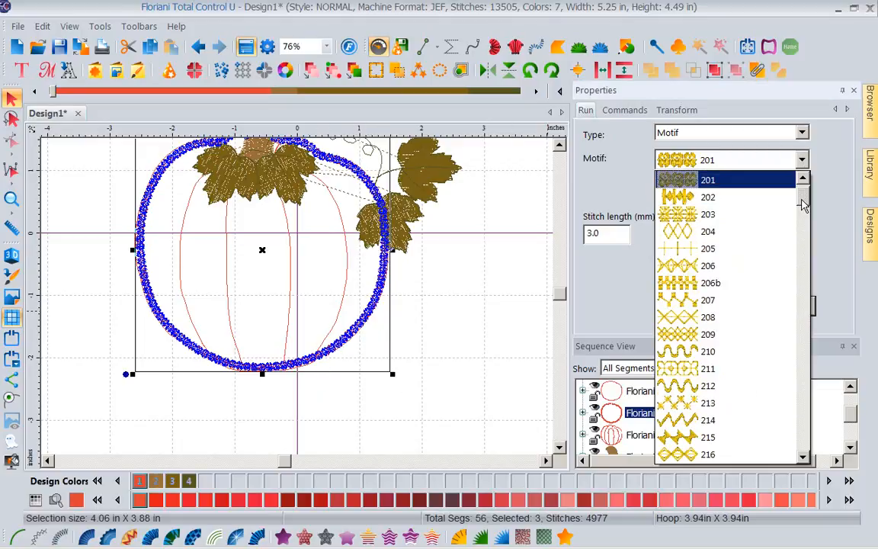
scroll(down, 3)
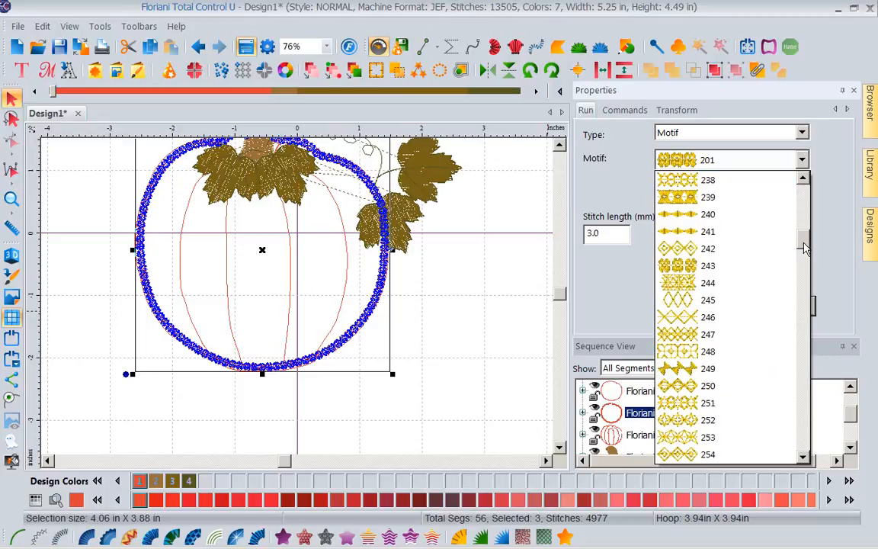
click(707, 230)
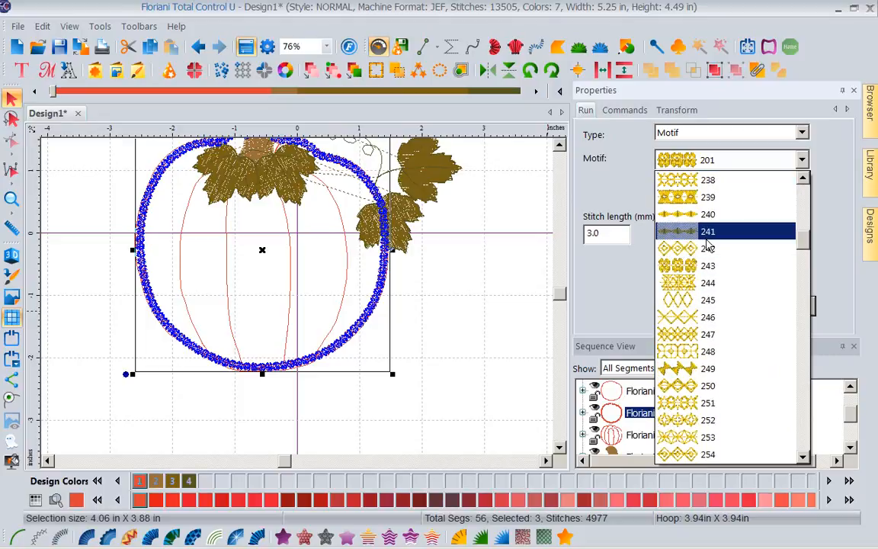
click(708, 231)
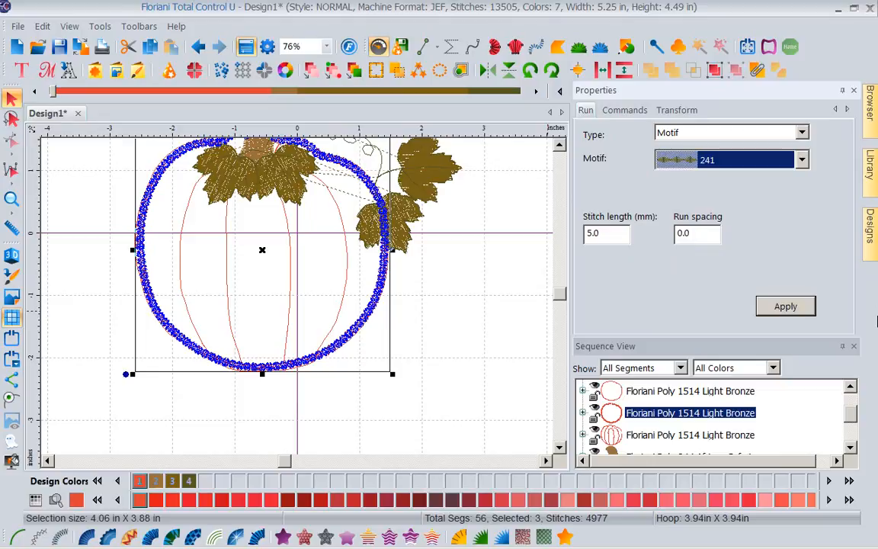
click(784, 306)
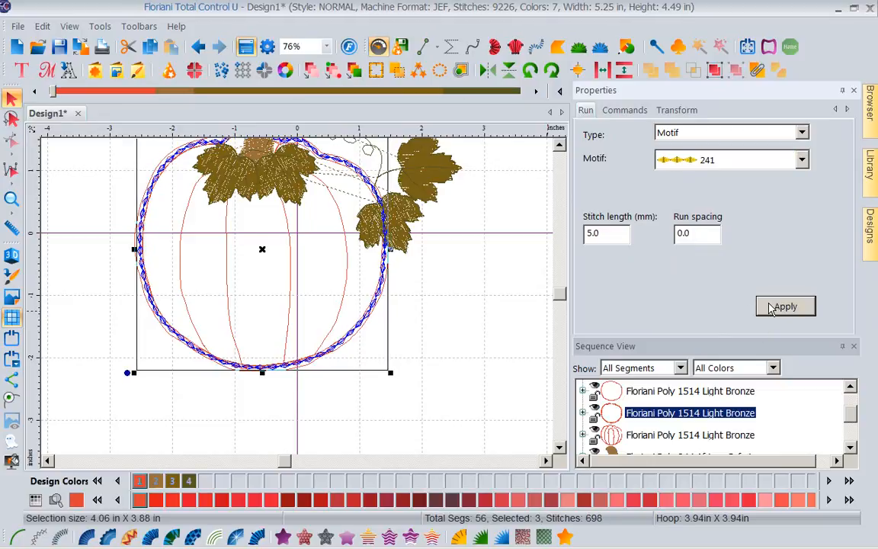
click(785, 305)
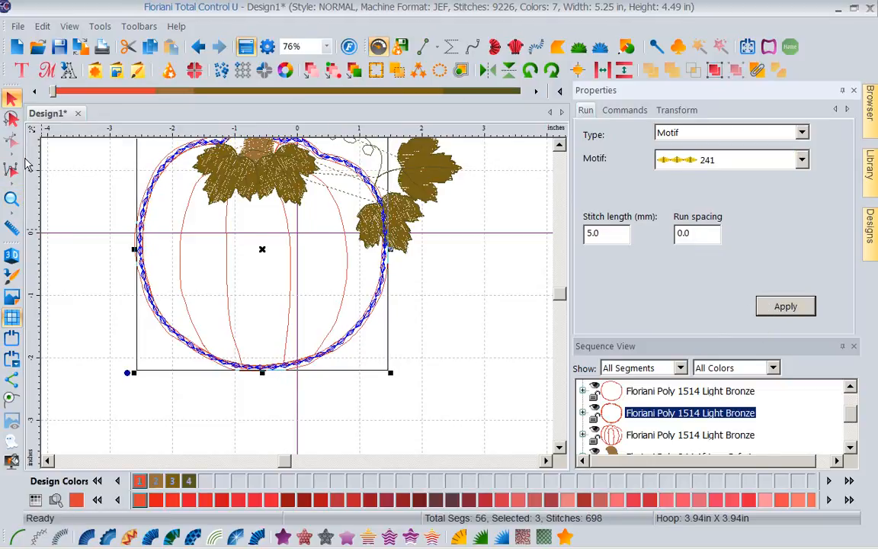
click(13, 258)
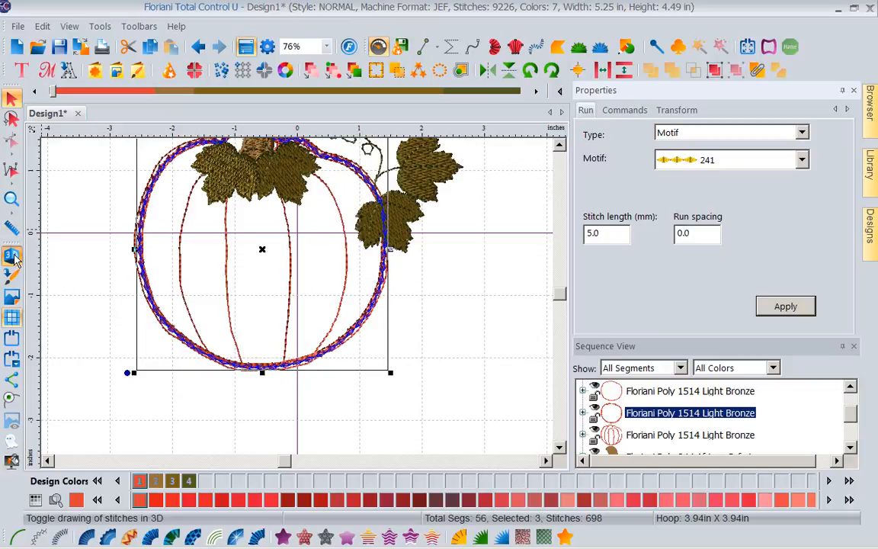
click(460, 330)
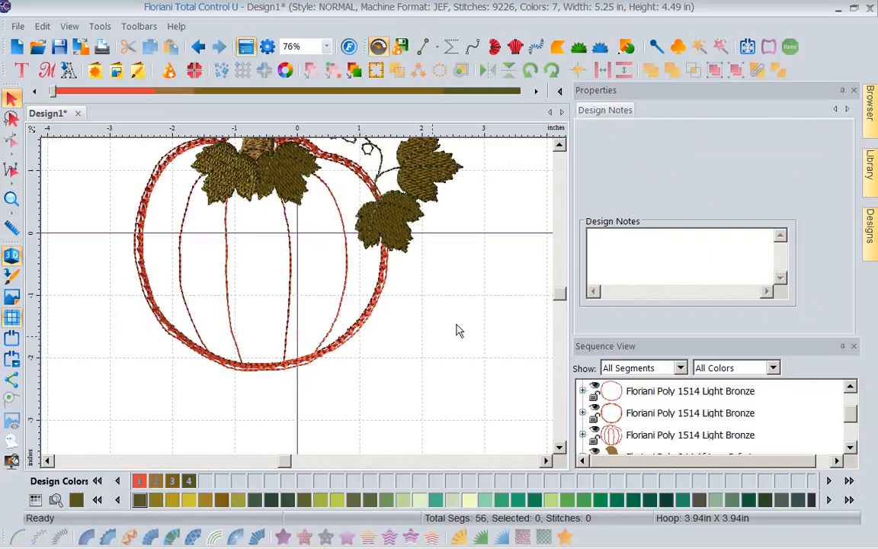
mouse_move(387, 182)
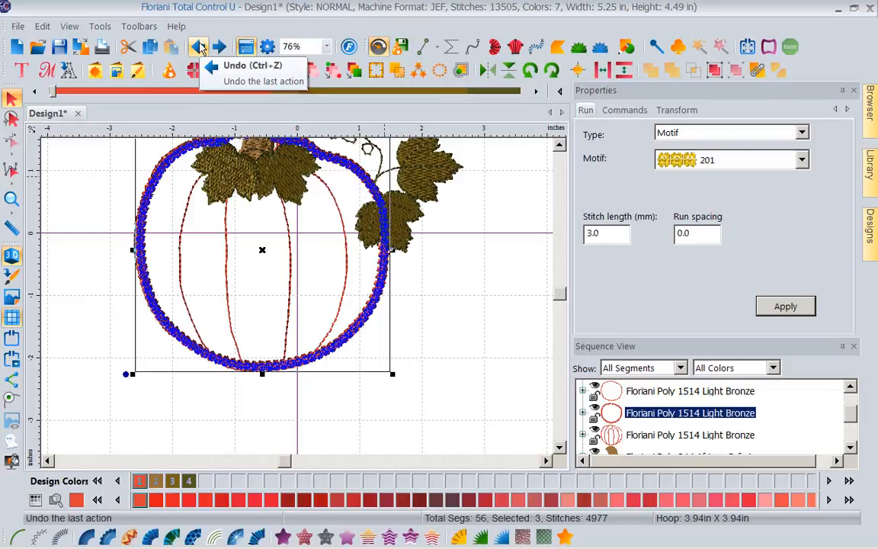
Undo to the 10,348-stitch satin outline and inspect the Steil and Run segments.
click(197, 47)
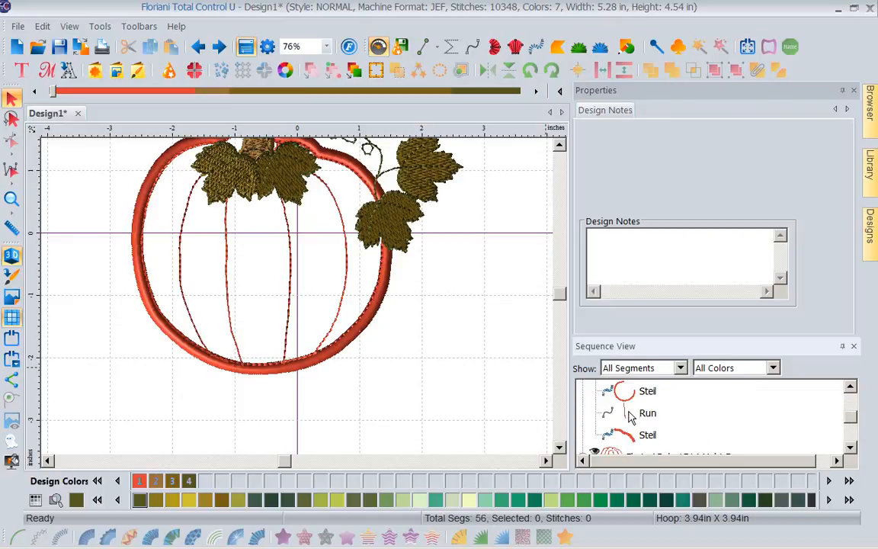
click(647, 435)
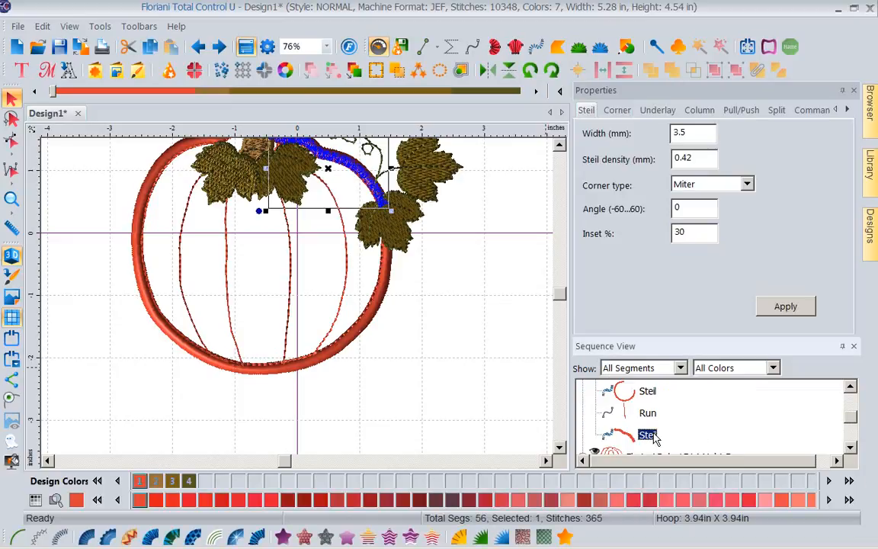
click(647, 412)
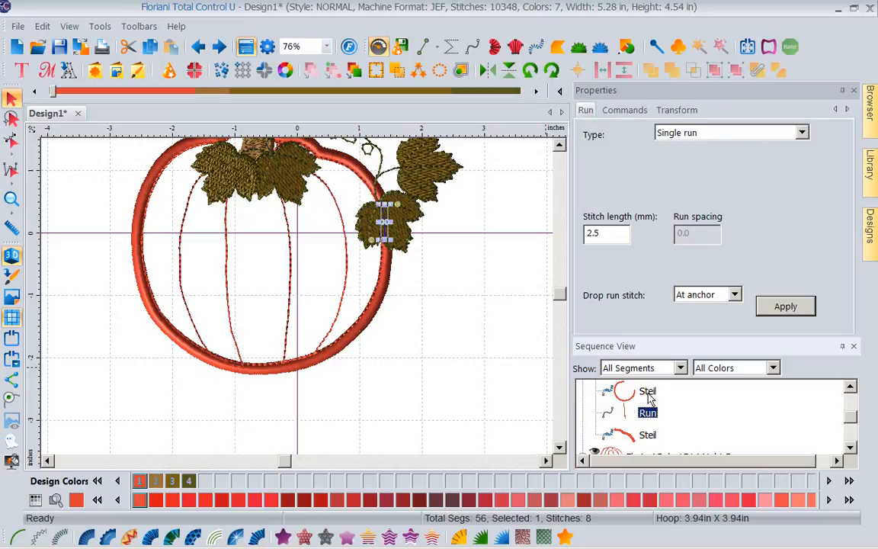
click(646, 390)
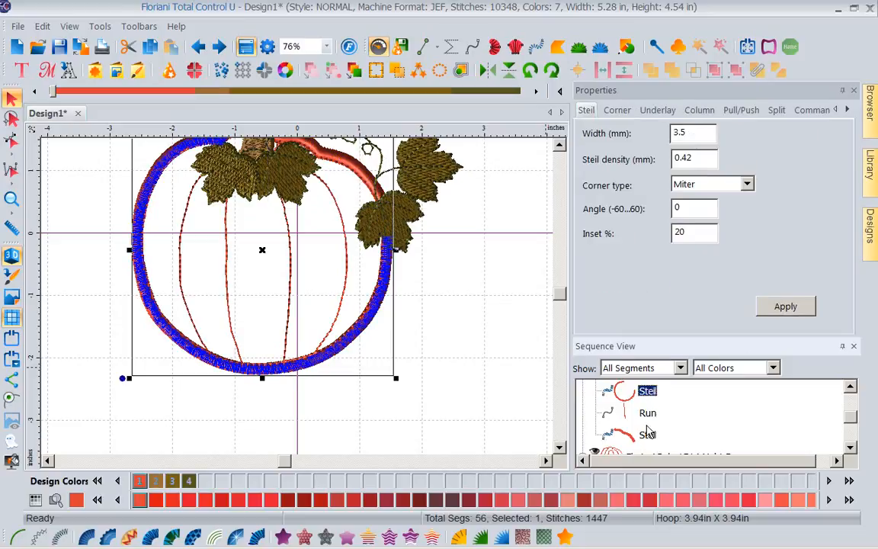
click(647, 412)
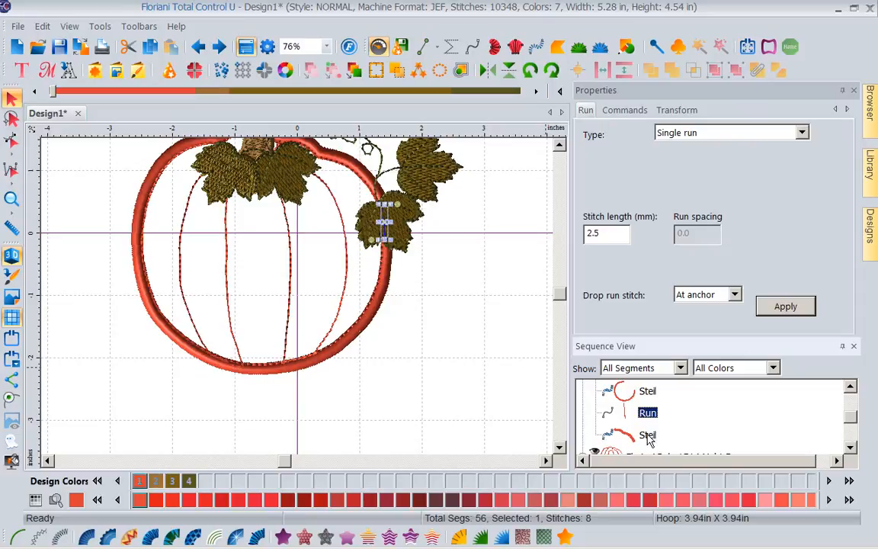
click(647, 435)
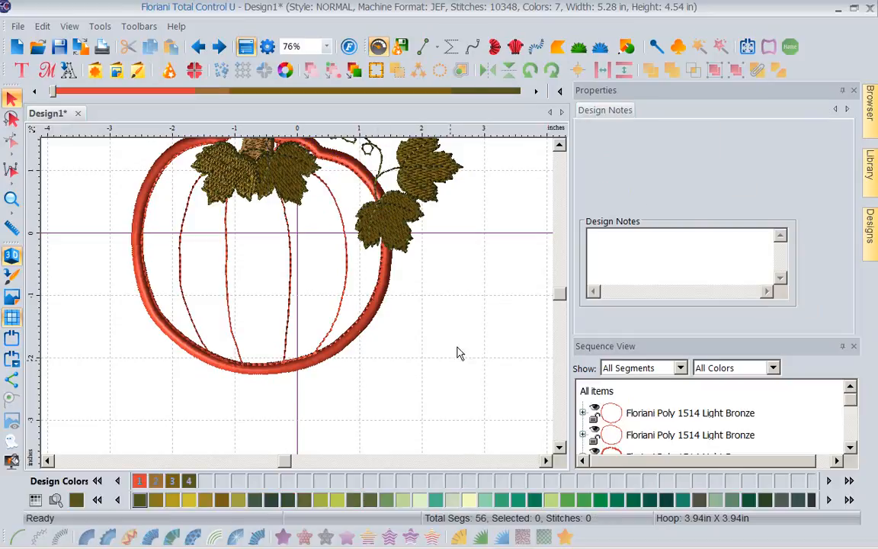
mouse_move(38, 47)
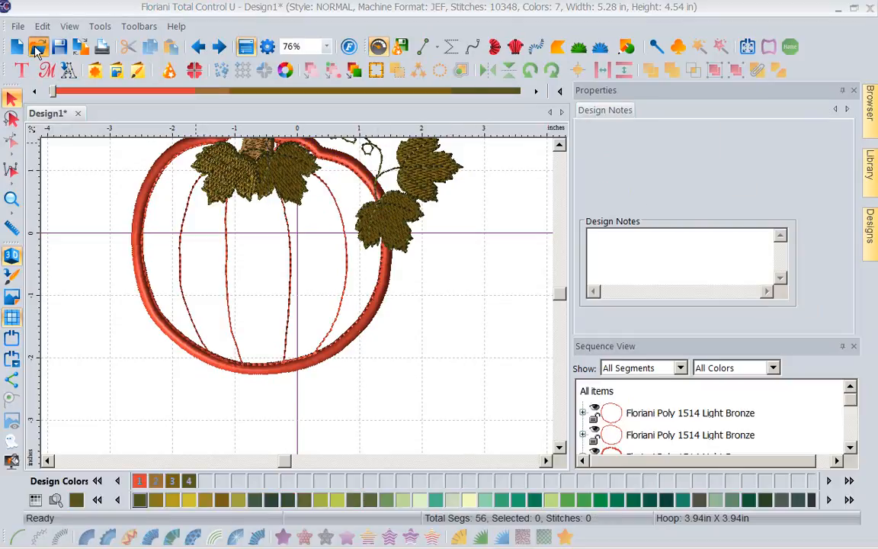
Start Design2 and show the Hands On Fall 2015 library folder's designs.
click(38, 48)
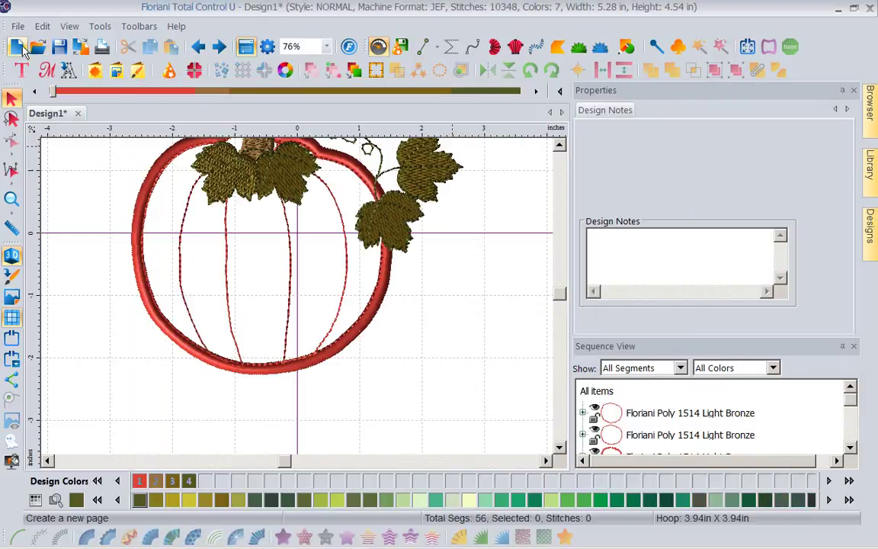
click(16, 47)
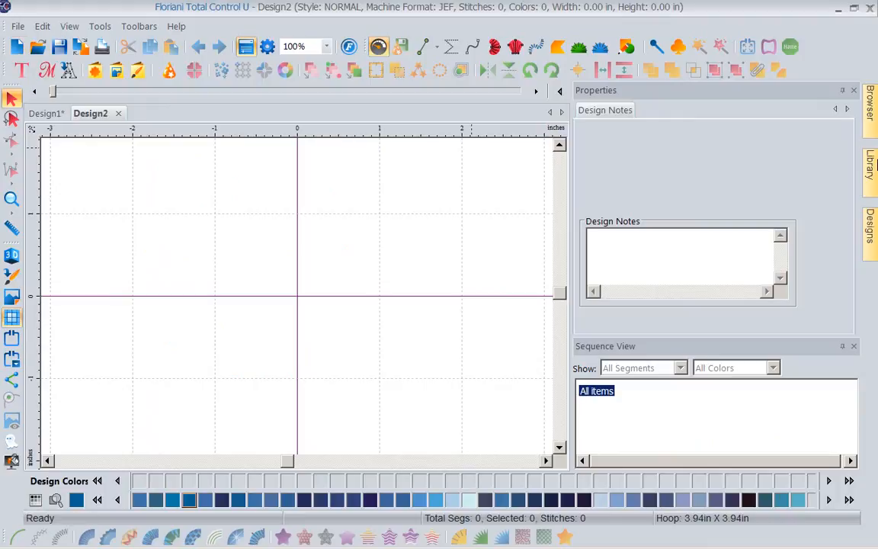
click(871, 168)
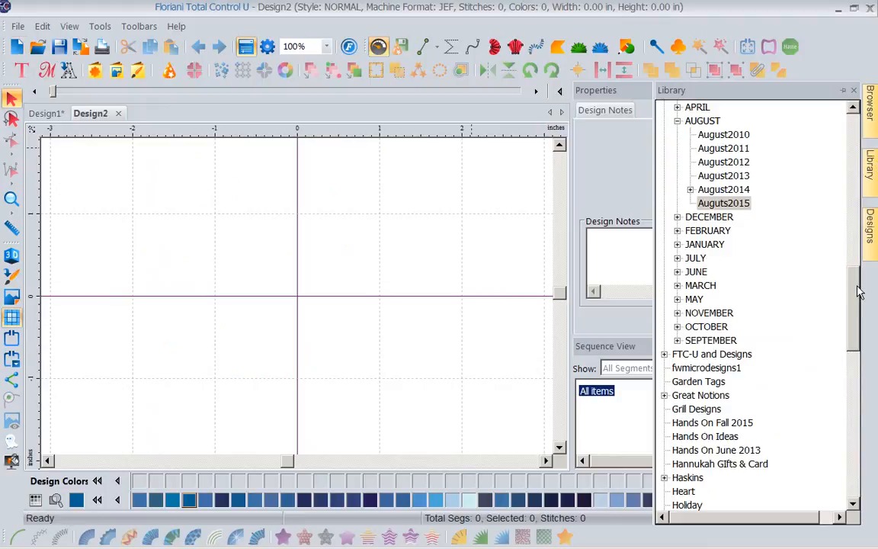
scroll(down, 3)
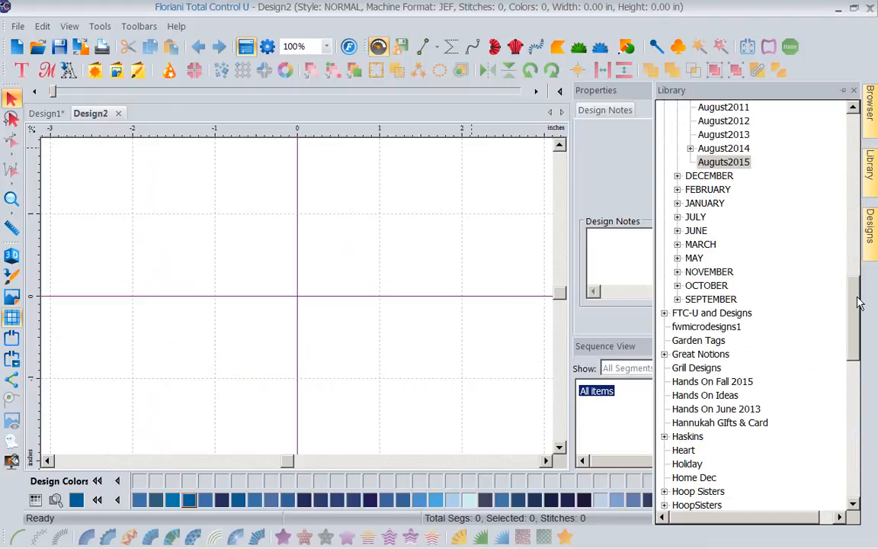
scroll(down, 3)
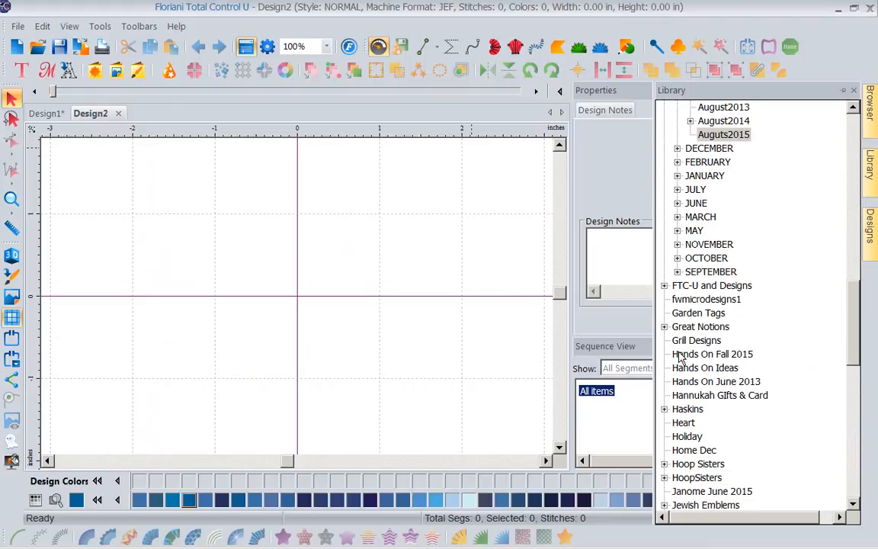
click(712, 353)
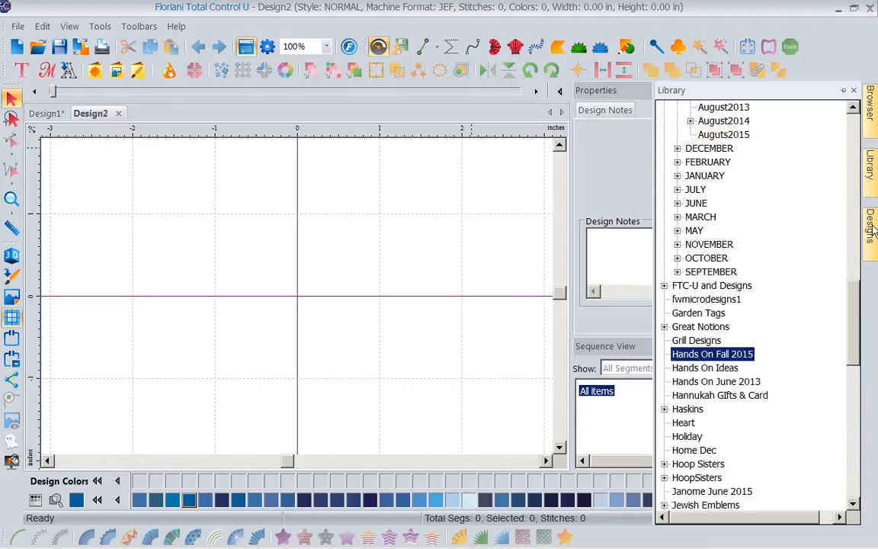
click(871, 229)
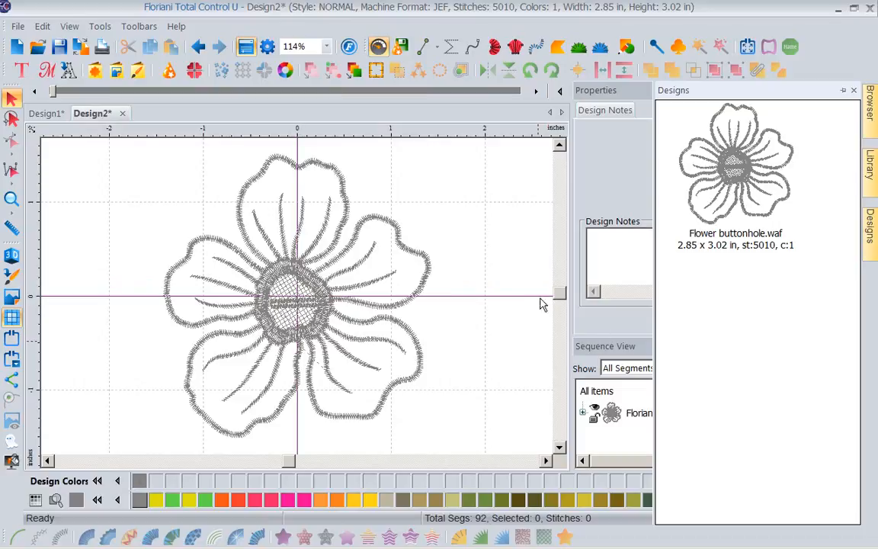
mouse_move(470, 230)
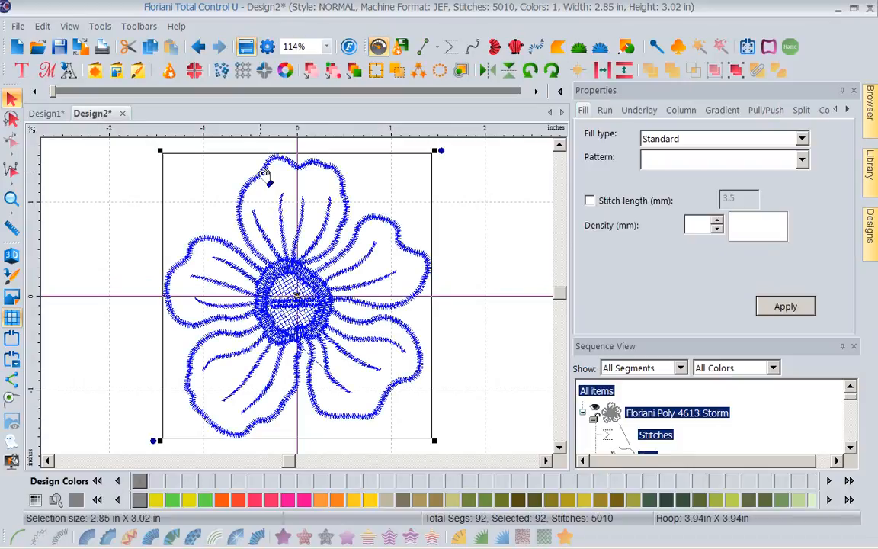
mouse_move(292, 185)
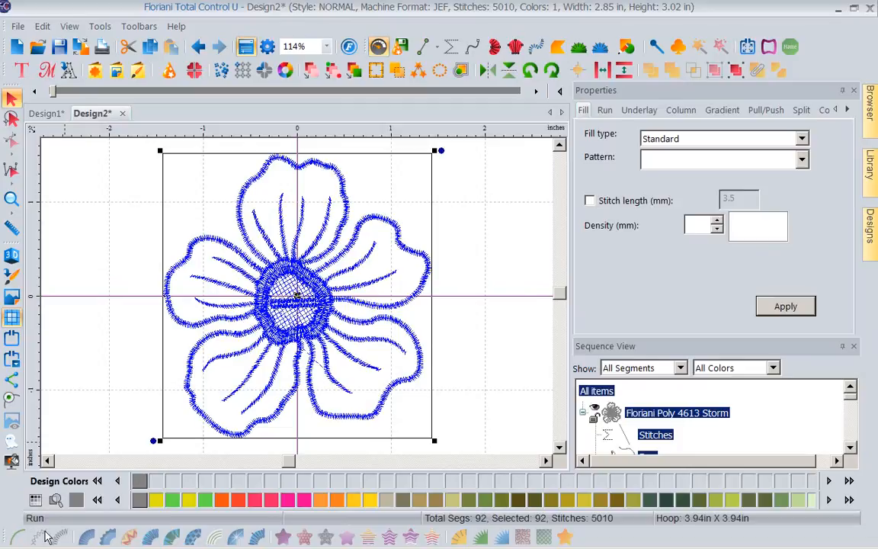
mouse_move(470, 537)
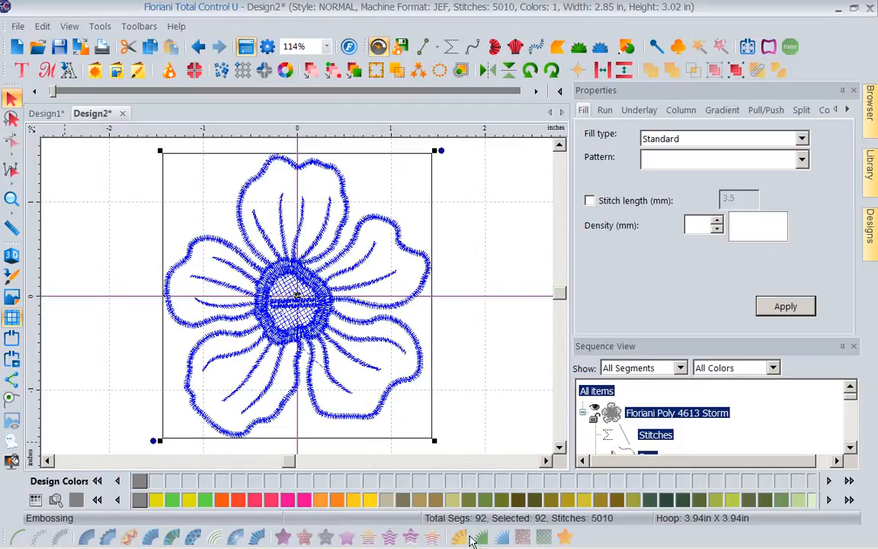
mouse_move(472, 537)
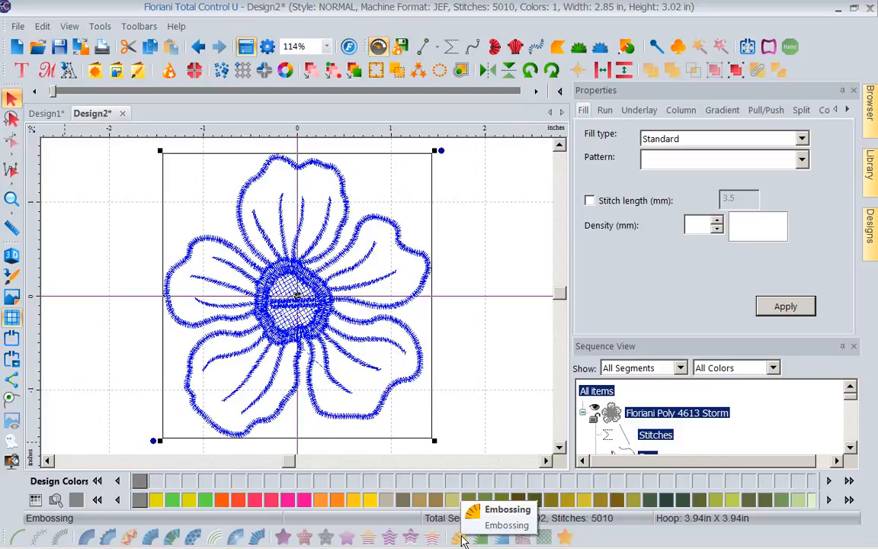
mouse_move(472, 347)
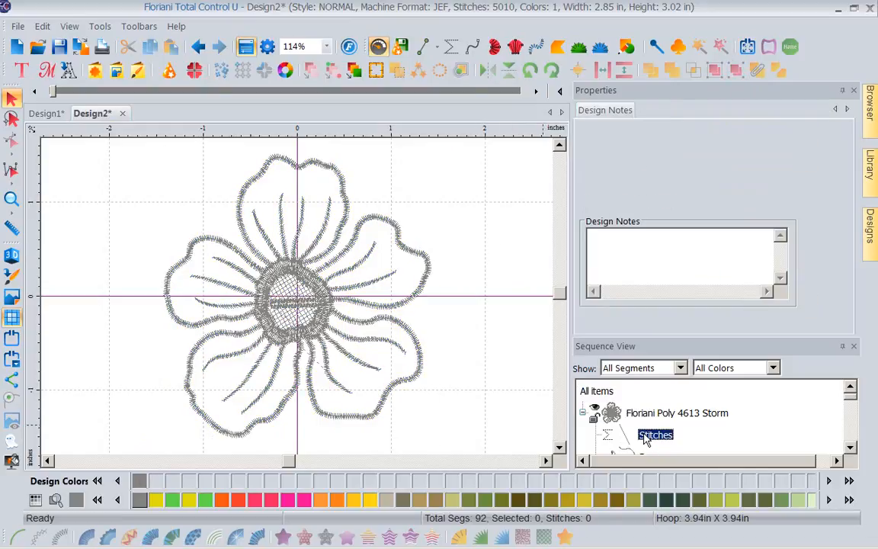
Select the two-stitch segment below the flower centre in Sequence View.
click(654, 434)
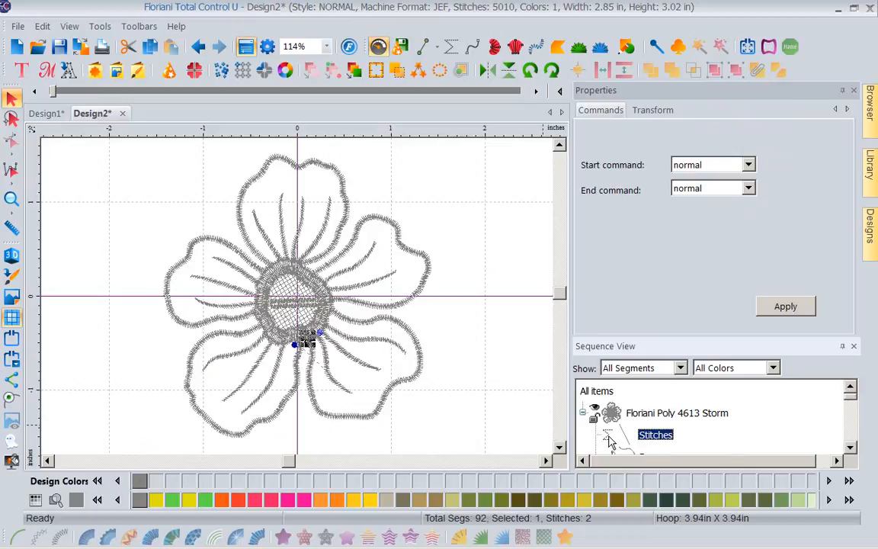
mouse_move(603, 430)
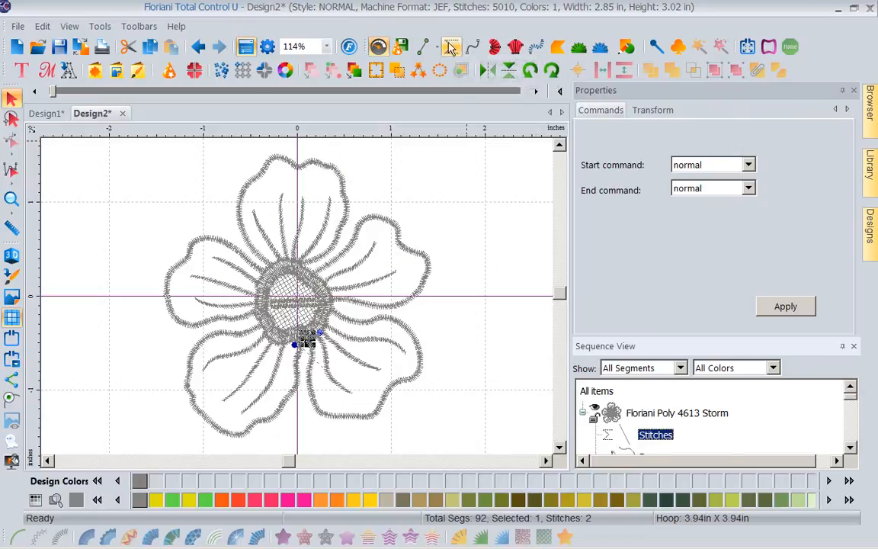
mouse_move(451, 47)
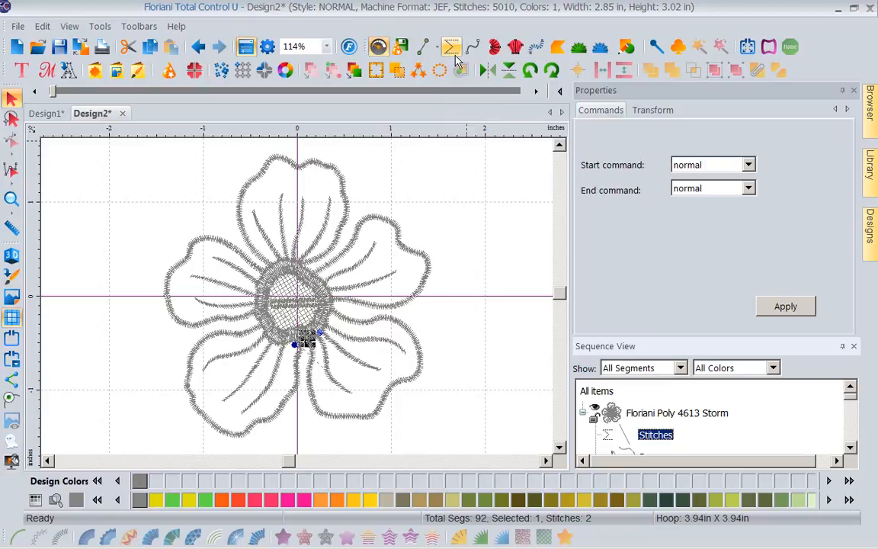
mouse_move(464, 125)
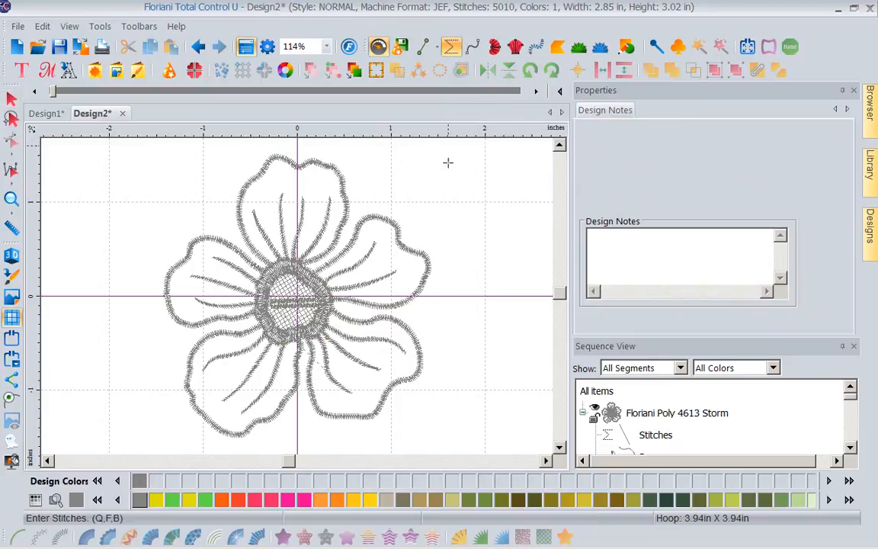
mouse_move(433, 169)
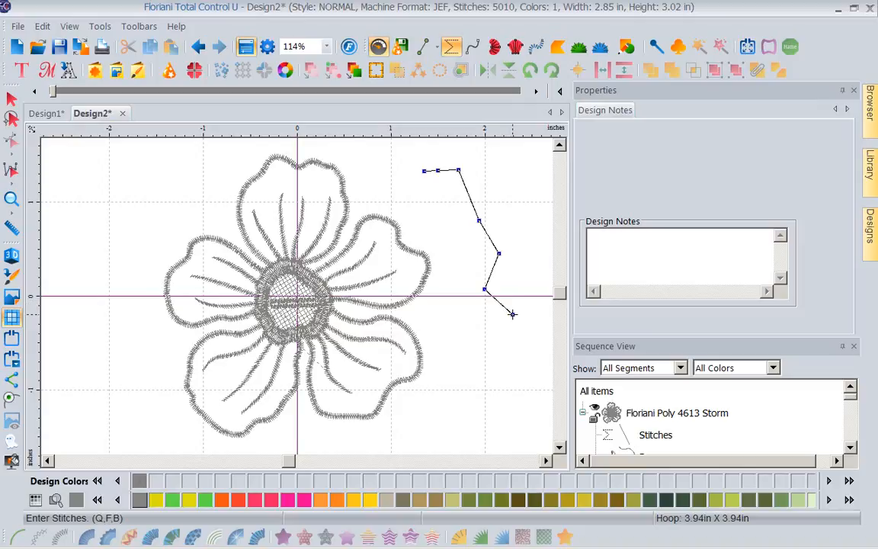
Finish the seven-stitch hand-placed zigzag right of the flower and return to selection.
click(11, 99)
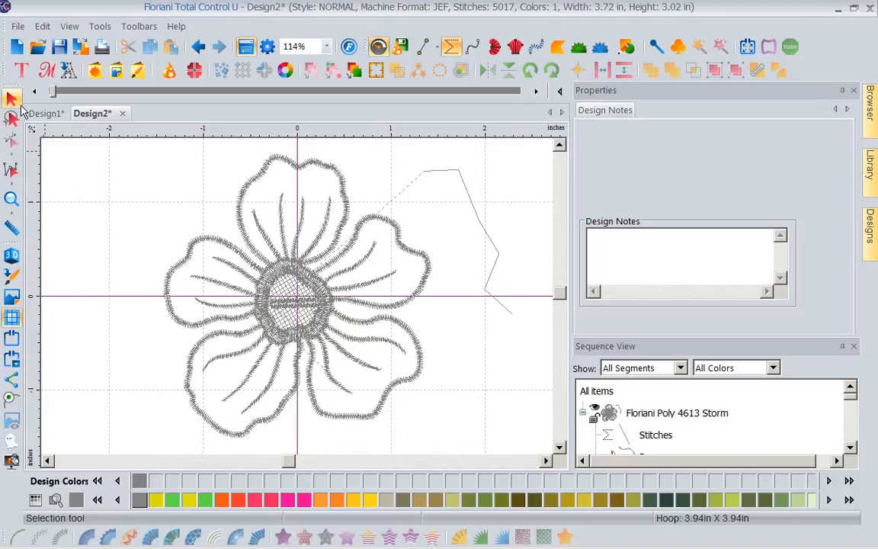
click(468, 228)
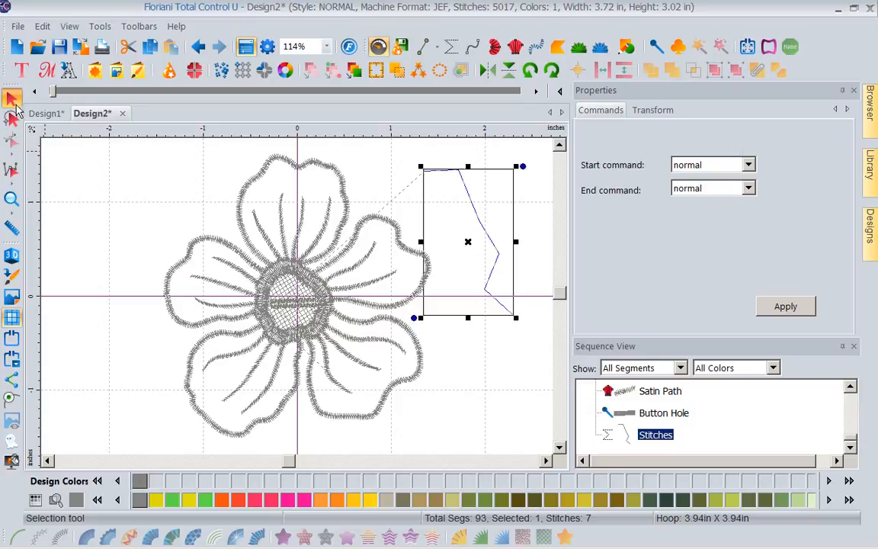
click(11, 381)
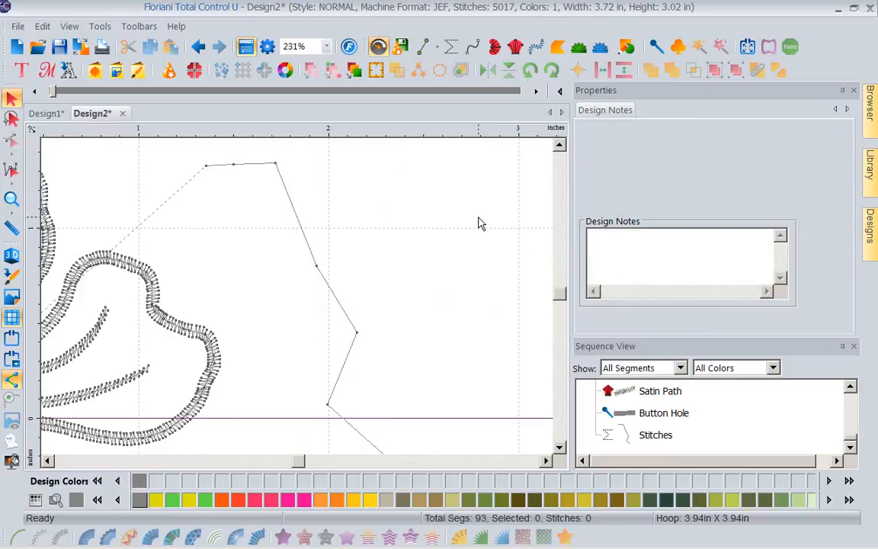
mouse_move(229, 179)
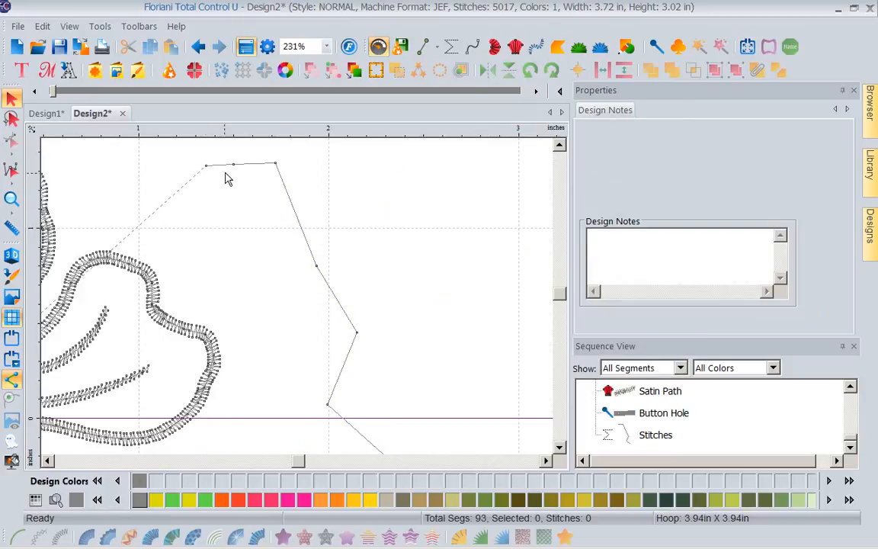
mouse_move(282, 170)
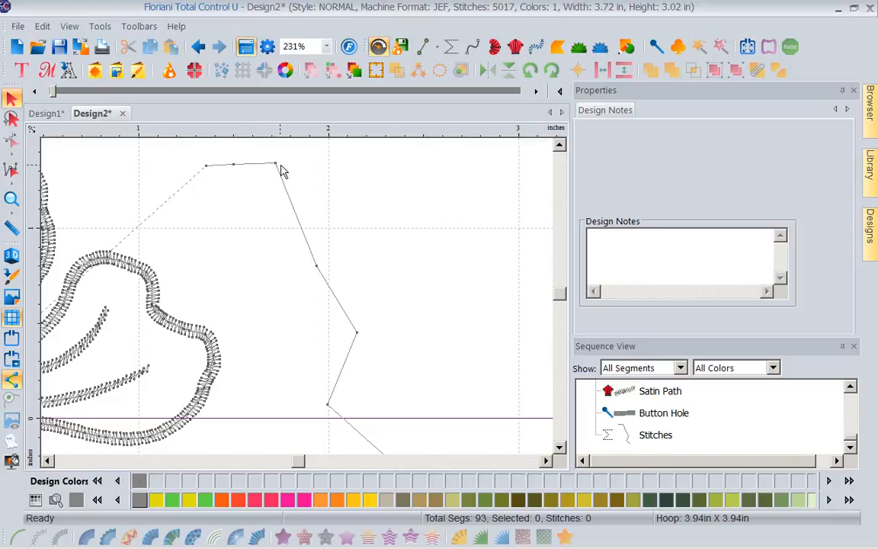
mouse_move(341, 305)
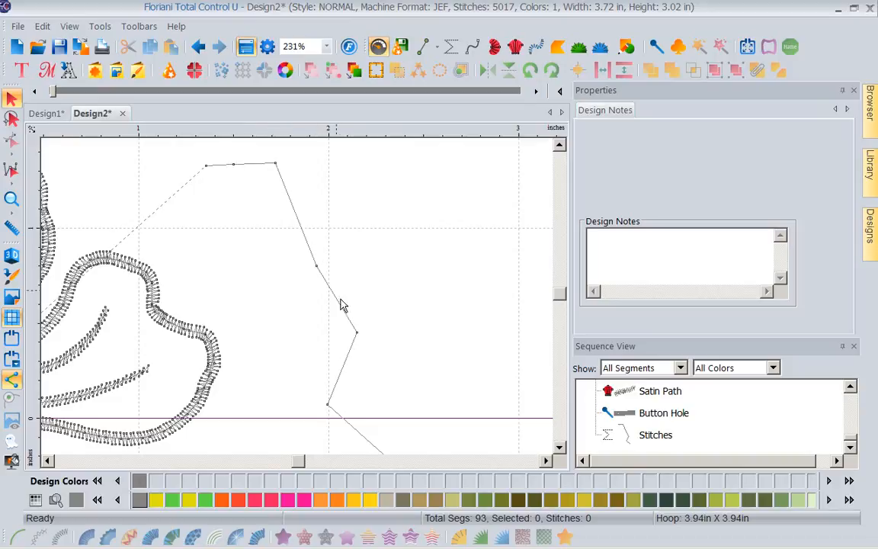
mouse_move(433, 349)
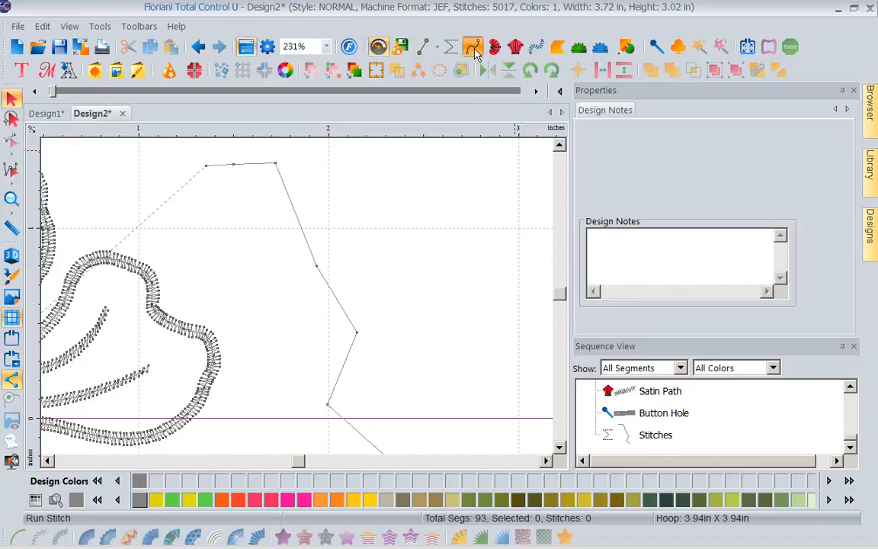
Draw a 28-stitch Neon Red run line tracing the zigzag stitches.
click(472, 47)
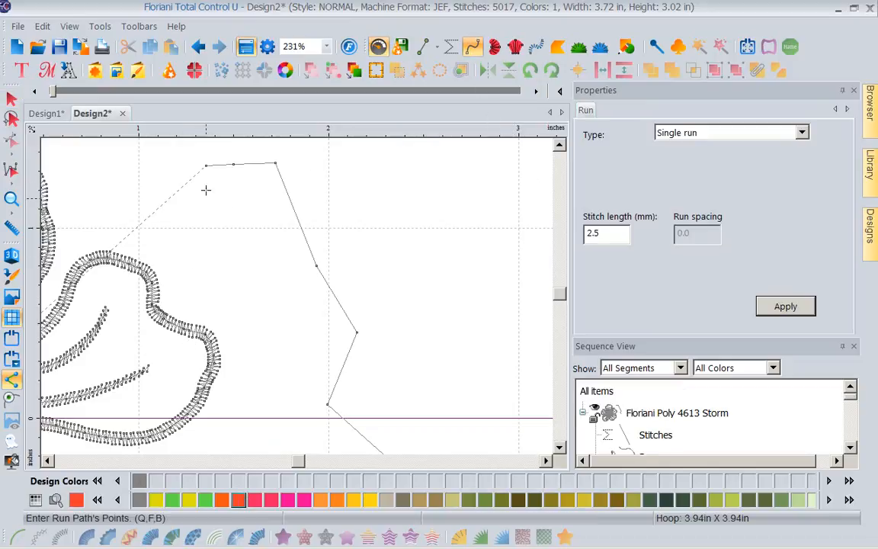
click(205, 180)
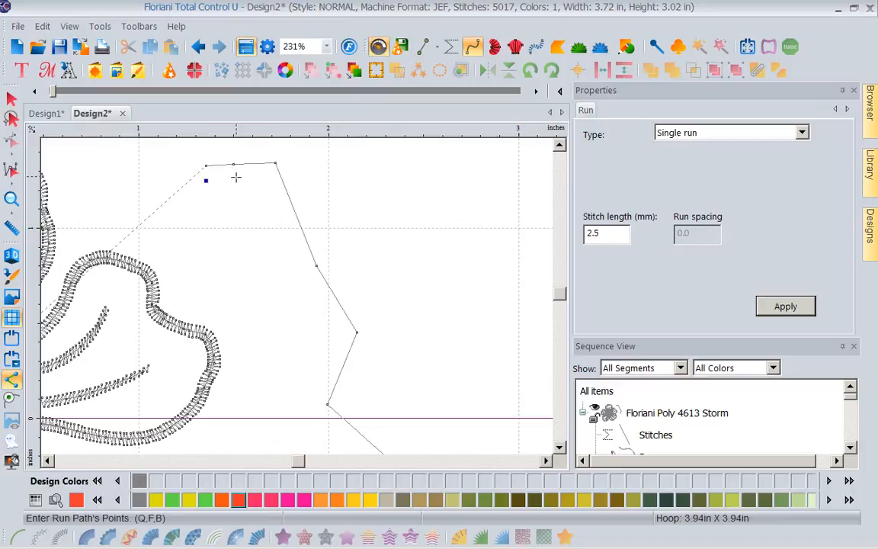
click(268, 179)
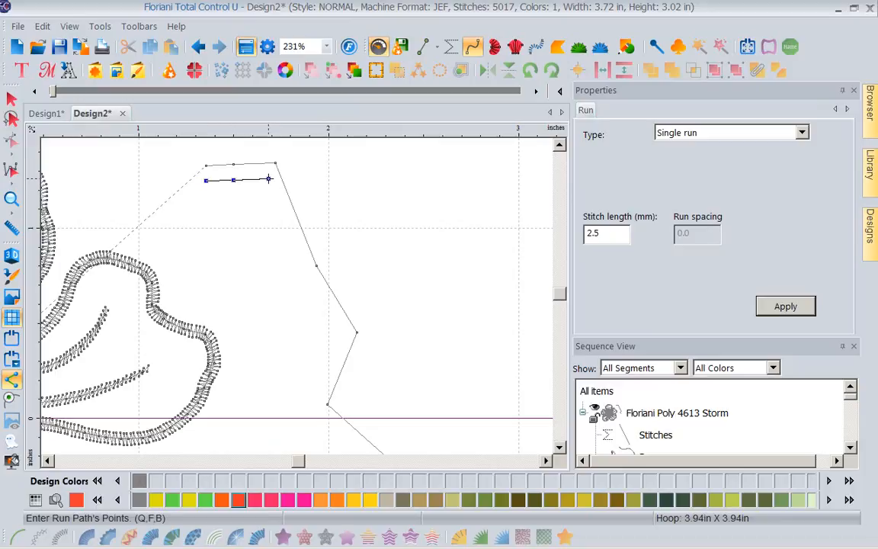
click(307, 267)
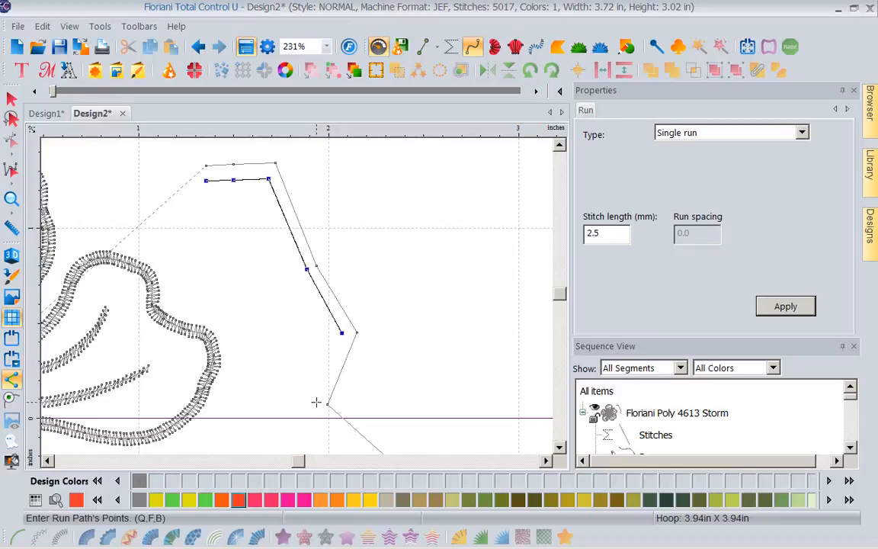
click(316, 401)
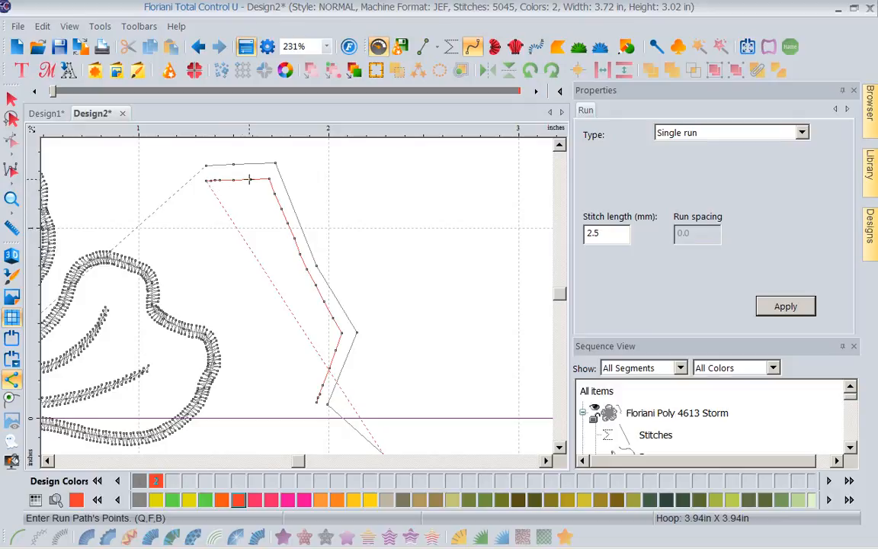
mouse_move(275, 207)
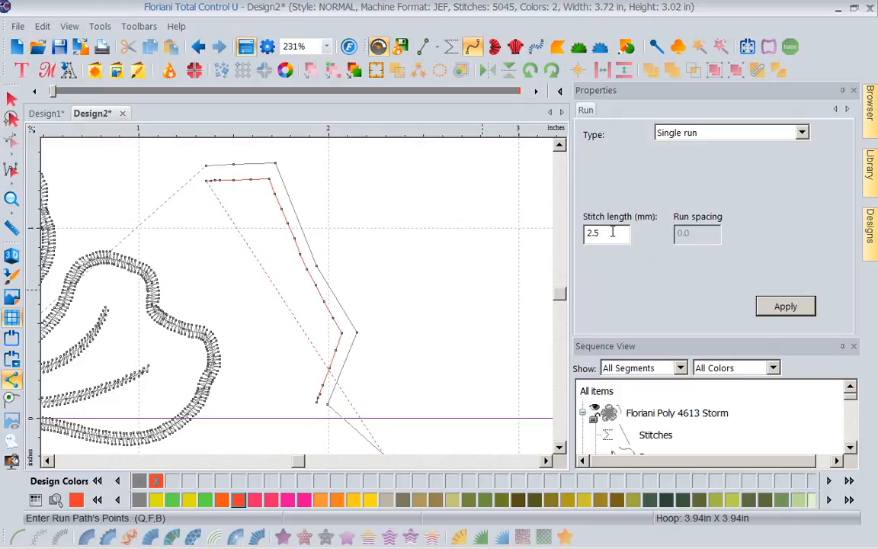
mouse_move(346, 194)
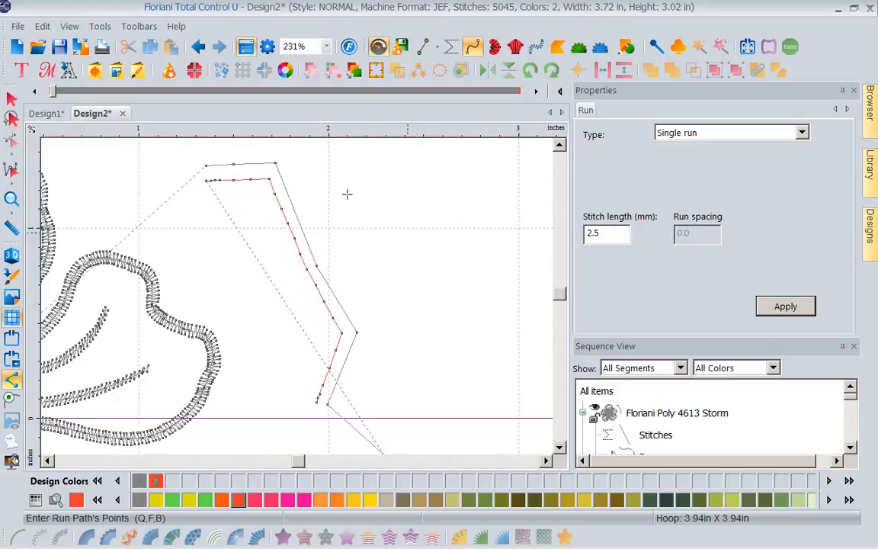
mouse_move(664, 238)
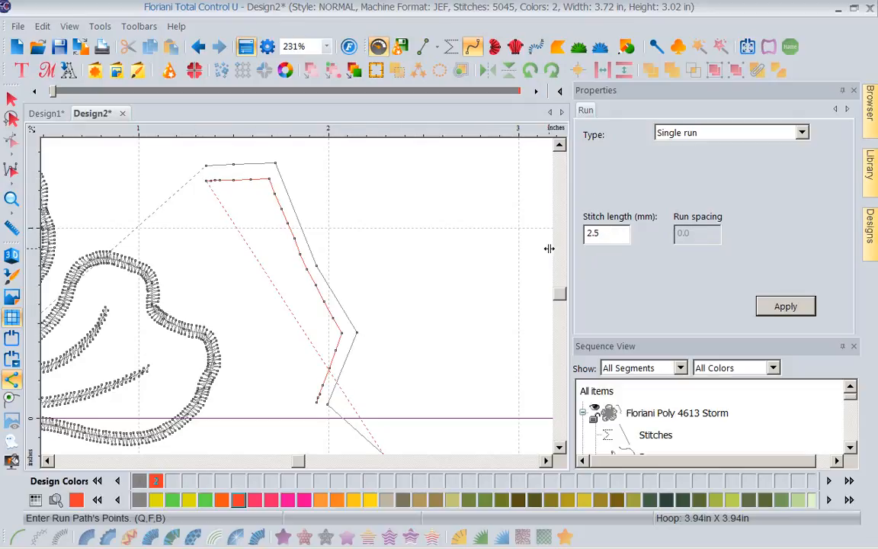
mouse_move(218, 216)
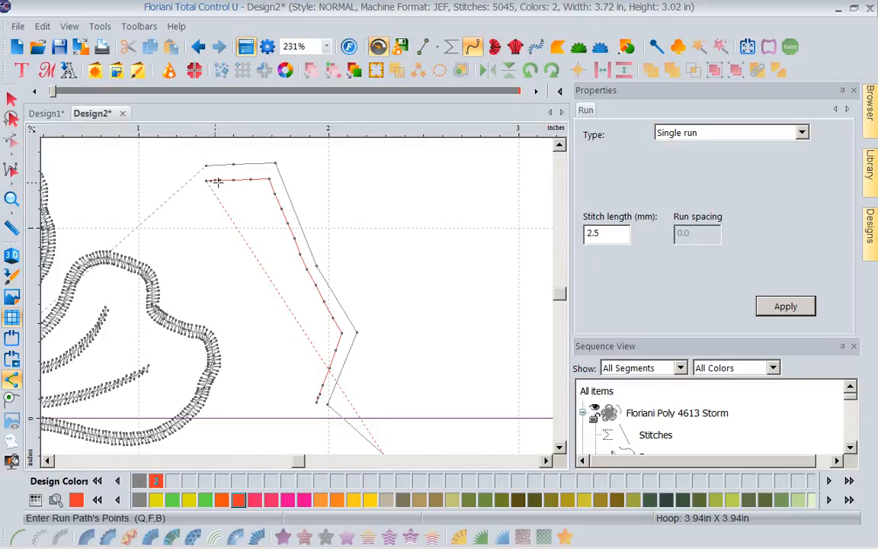
mouse_move(317, 406)
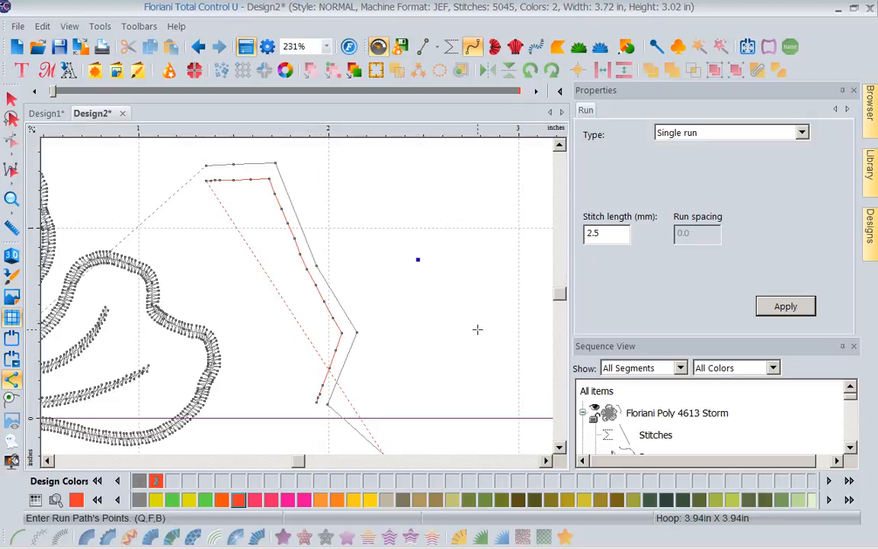
click(12, 99)
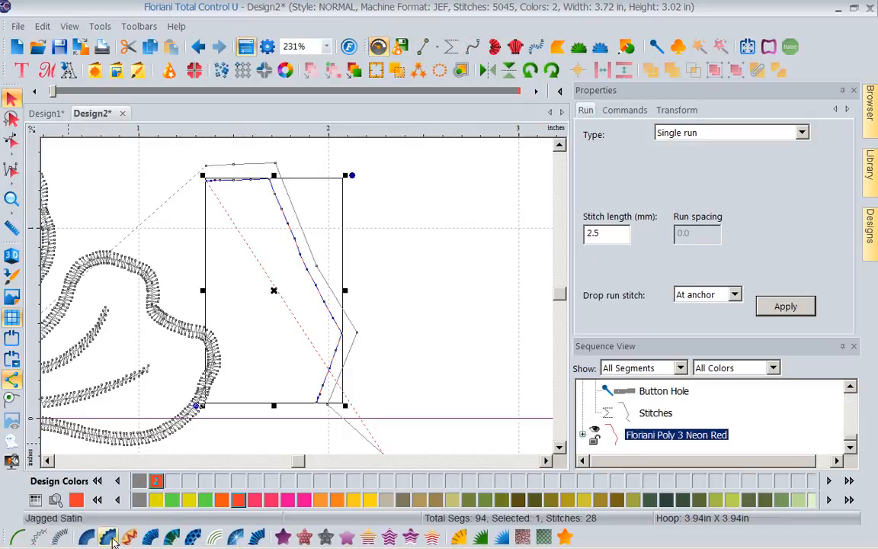
mouse_move(61, 537)
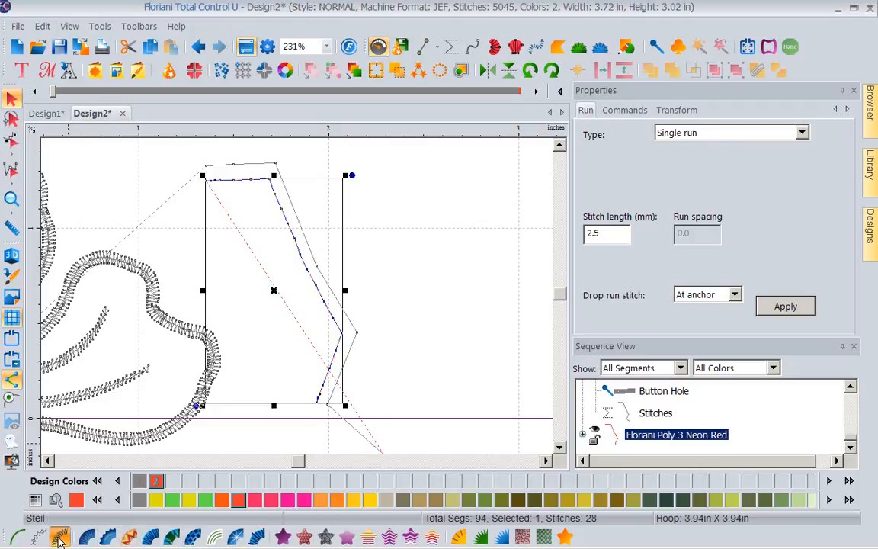
mouse_move(305, 442)
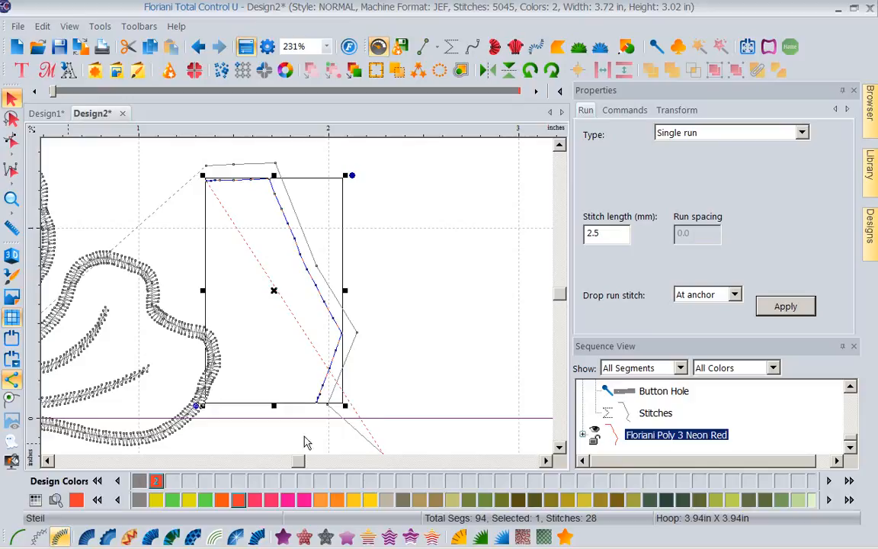
mouse_move(470, 344)
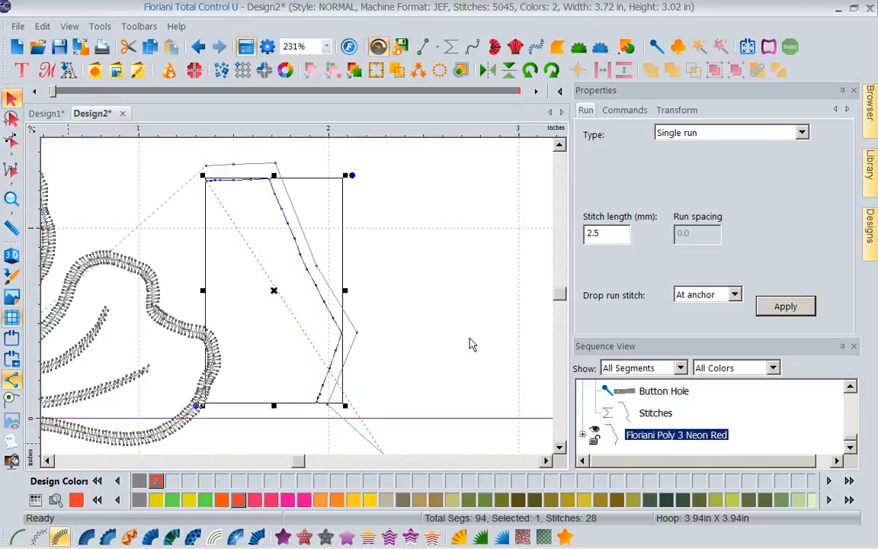
Zoom to 114% to show the whole flower and the red zigzag path.
click(12, 97)
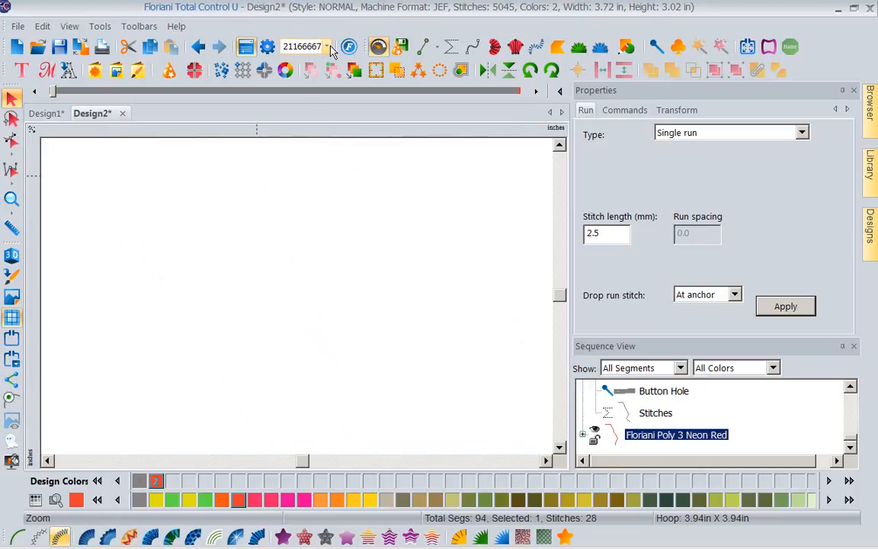
click(328, 46)
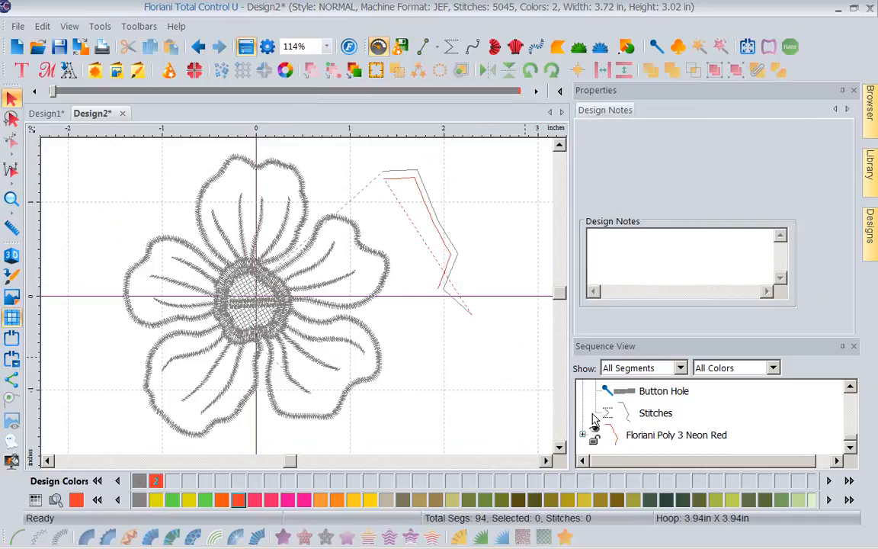
Expand Floriani Poly 3 Neon Red and convert its Run into a steil column (5,261 stitches).
double_click(676, 434)
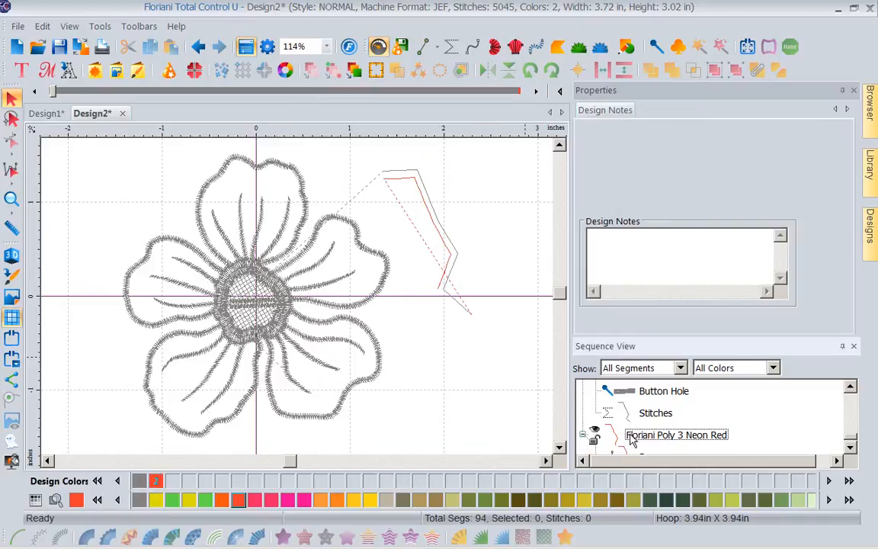
scroll(down, 3)
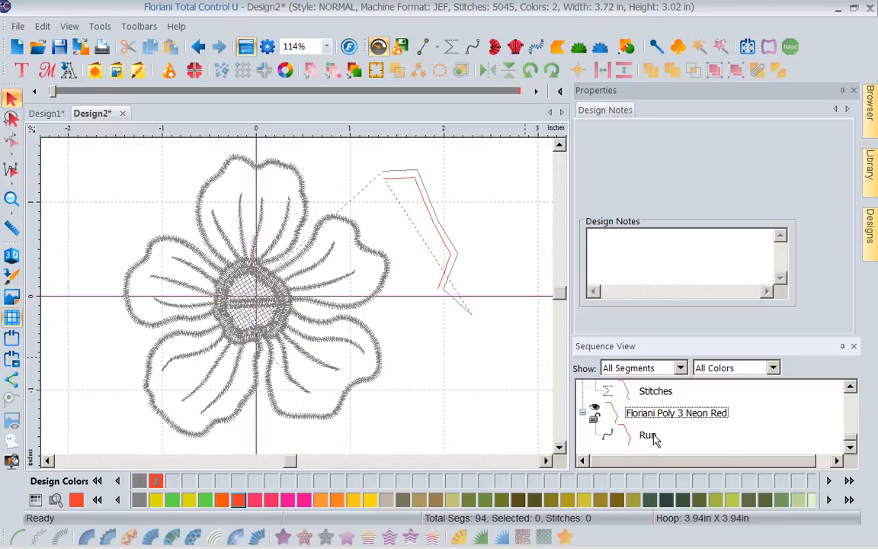
click(647, 434)
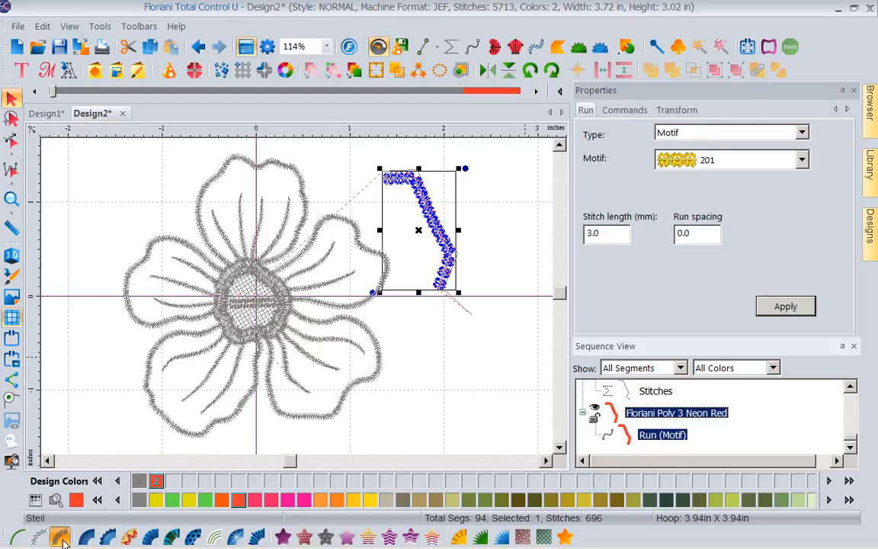
click(60, 536)
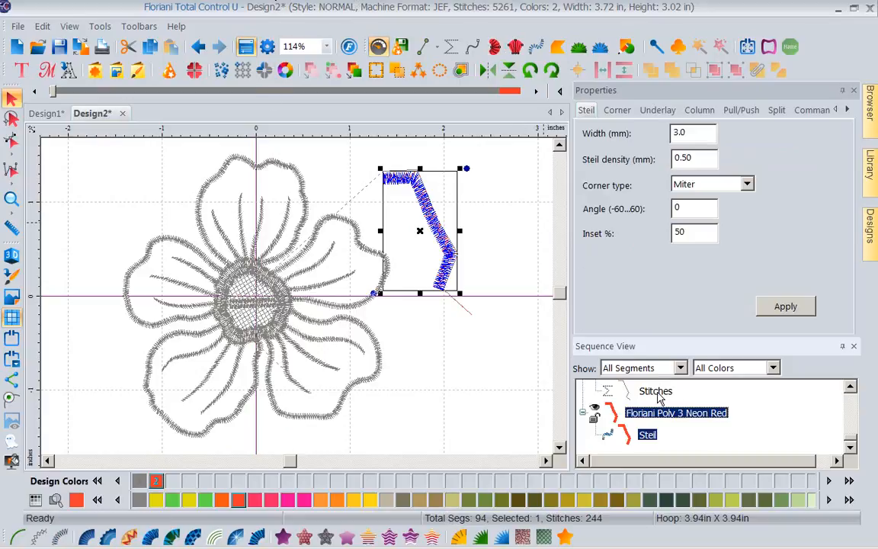
click(655, 391)
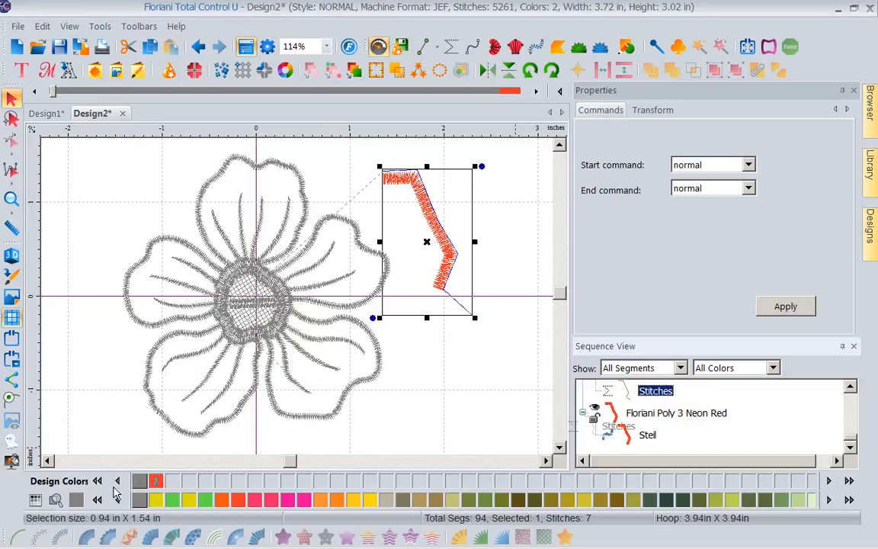
mouse_move(311, 533)
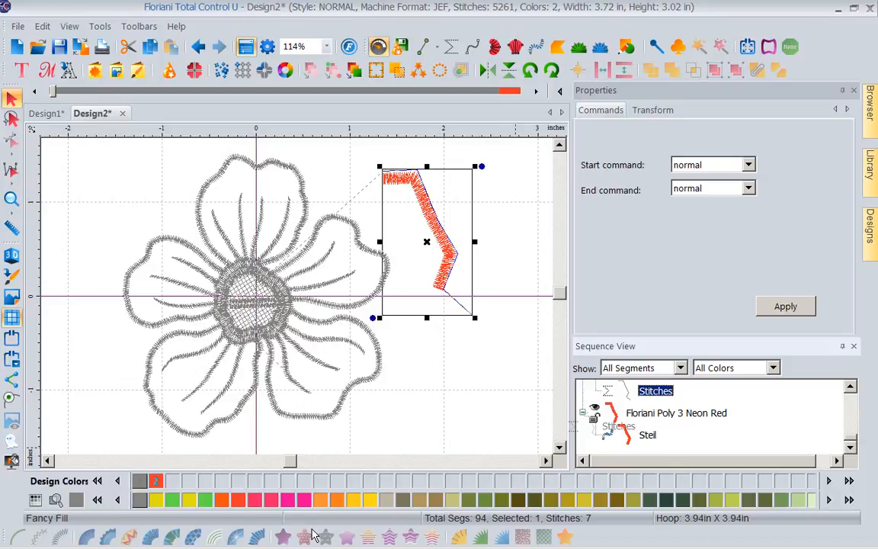
mouse_move(322, 535)
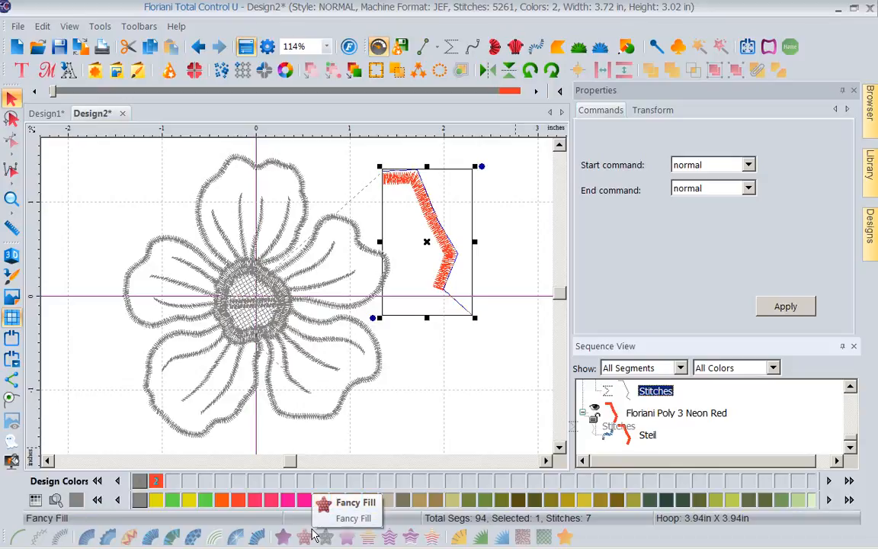
mouse_move(312, 533)
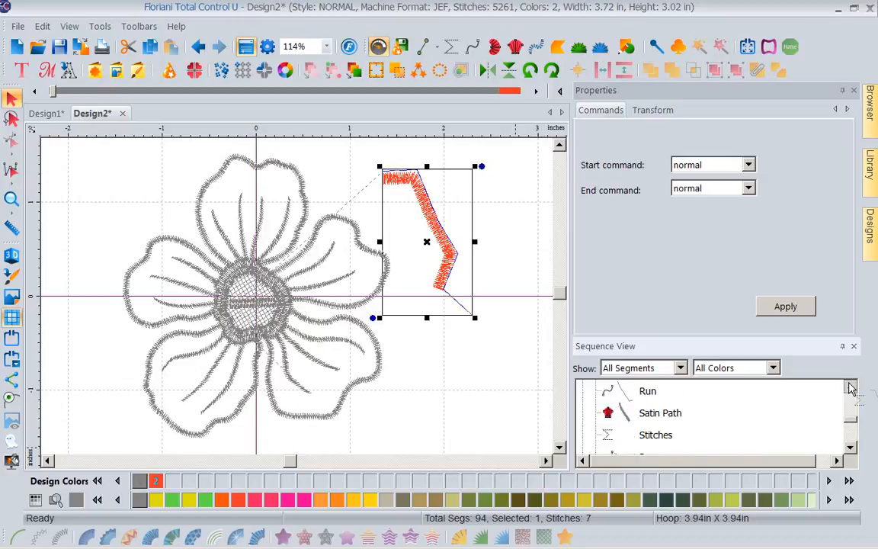
click(647, 390)
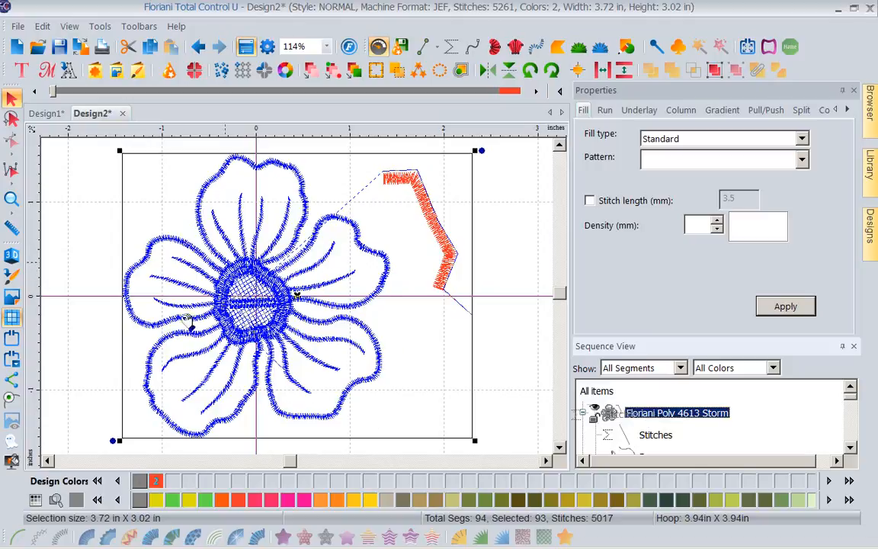
mouse_move(296, 295)
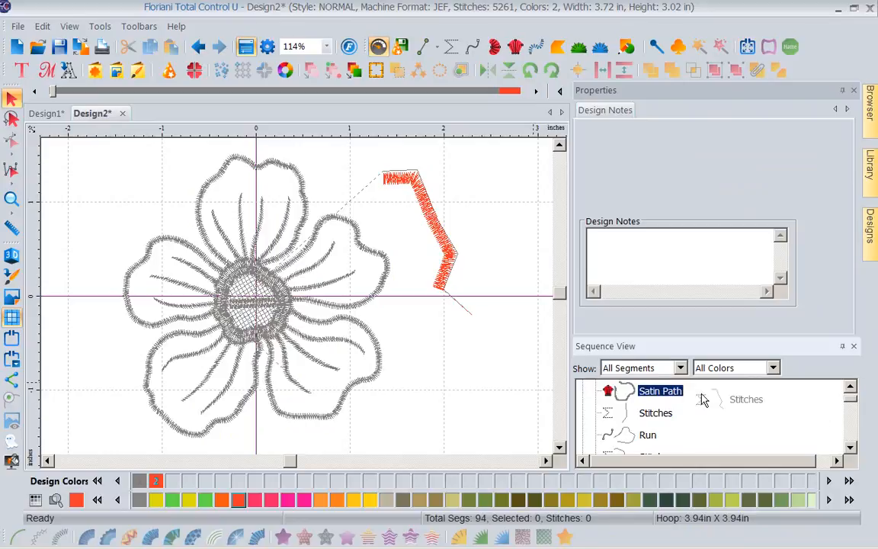
Select the lower-right petal's Satin Path outline in Sequence View.
click(660, 390)
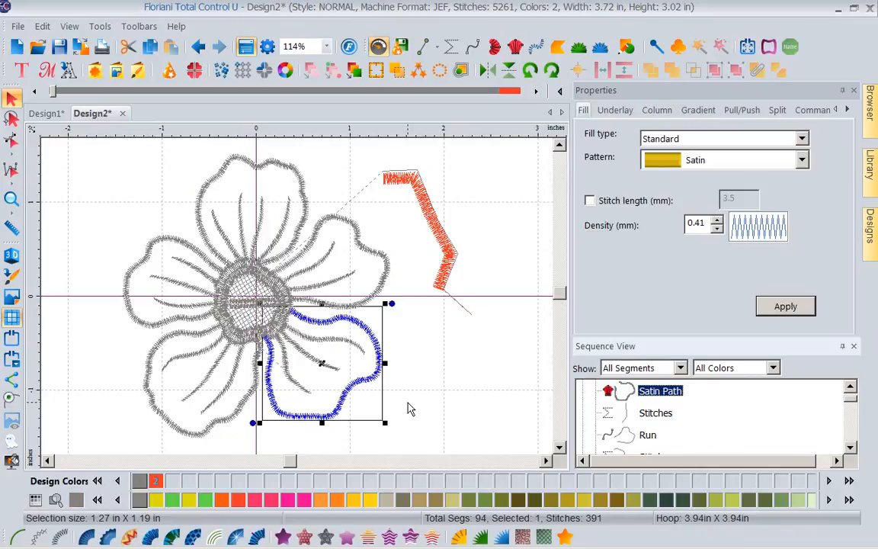
mouse_move(560, 385)
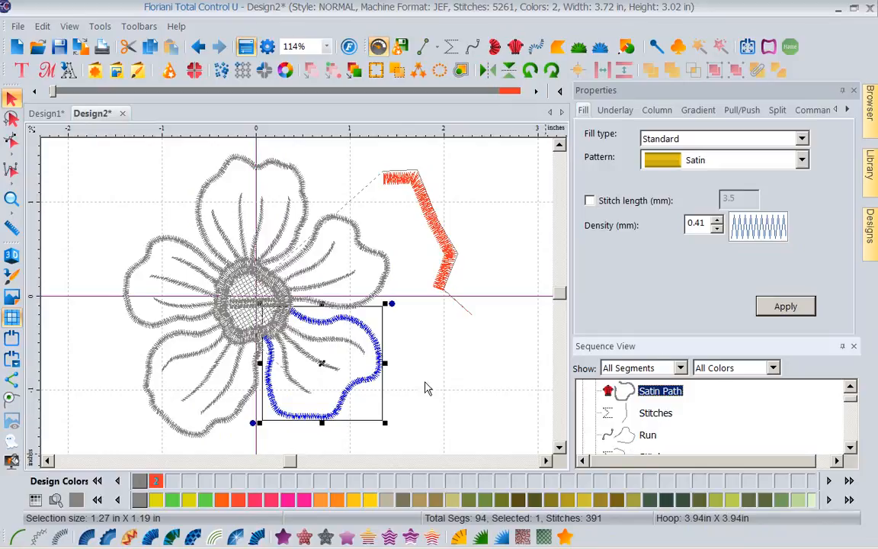
mouse_move(681, 261)
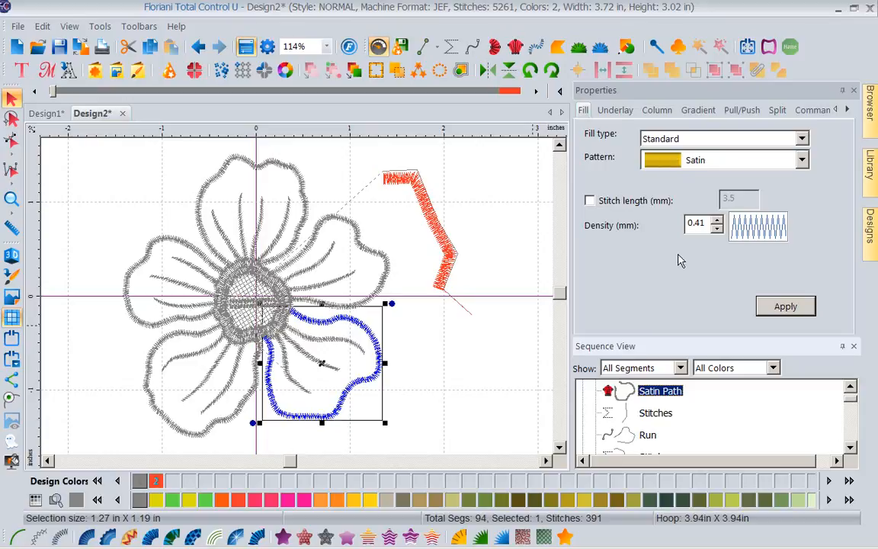
mouse_move(417, 412)
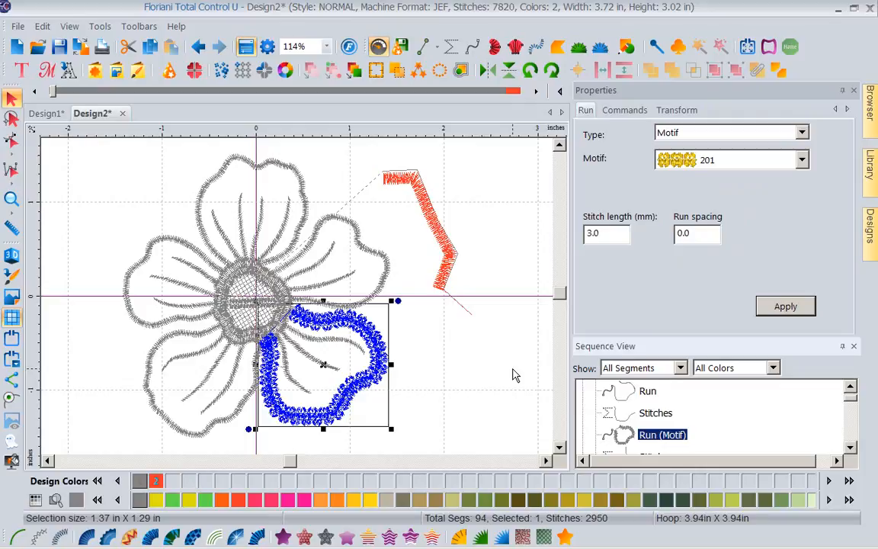
mouse_move(511, 379)
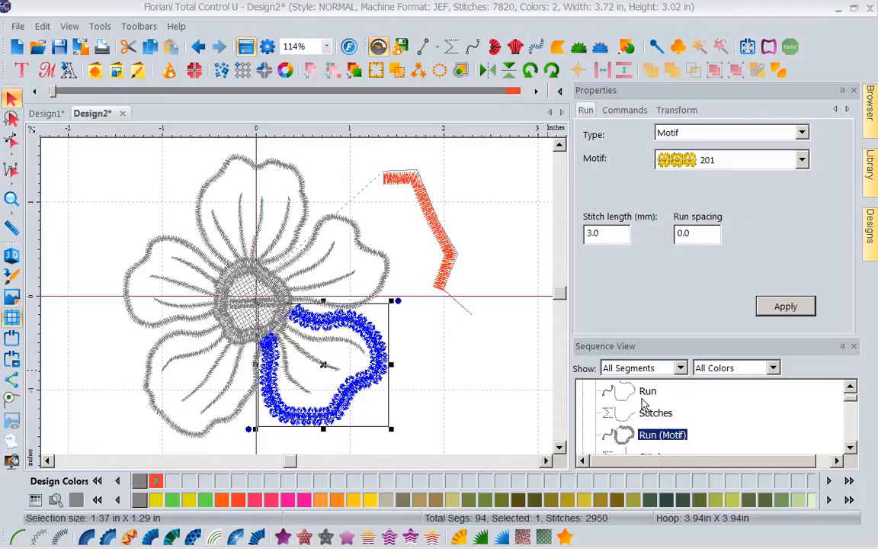
mouse_move(648, 416)
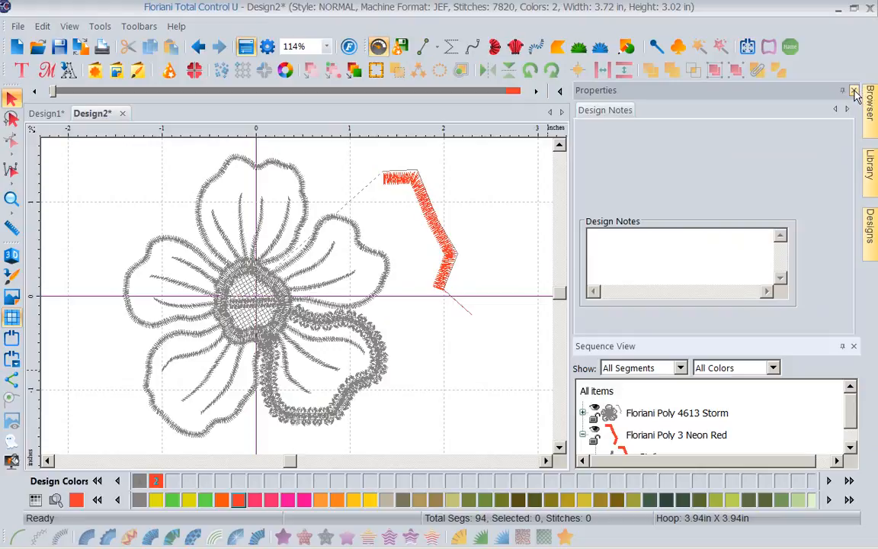
Close Properties, expand Floriani Poly 4613 Storm, and select a lower-right petal satin vein.
click(853, 90)
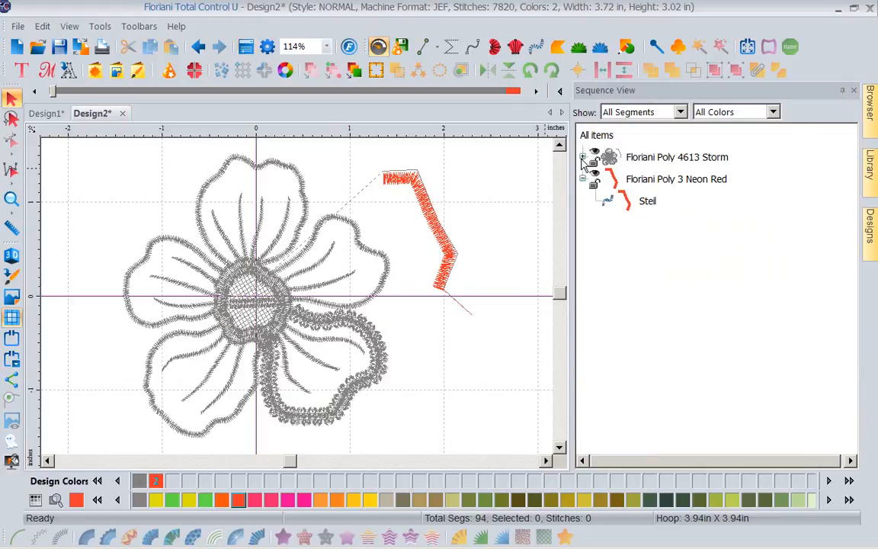
click(583, 157)
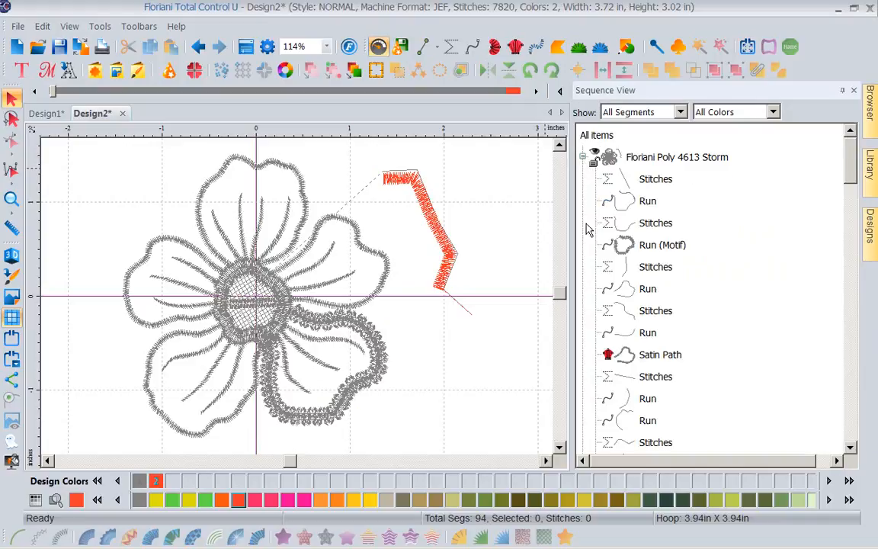
scroll(down, 3)
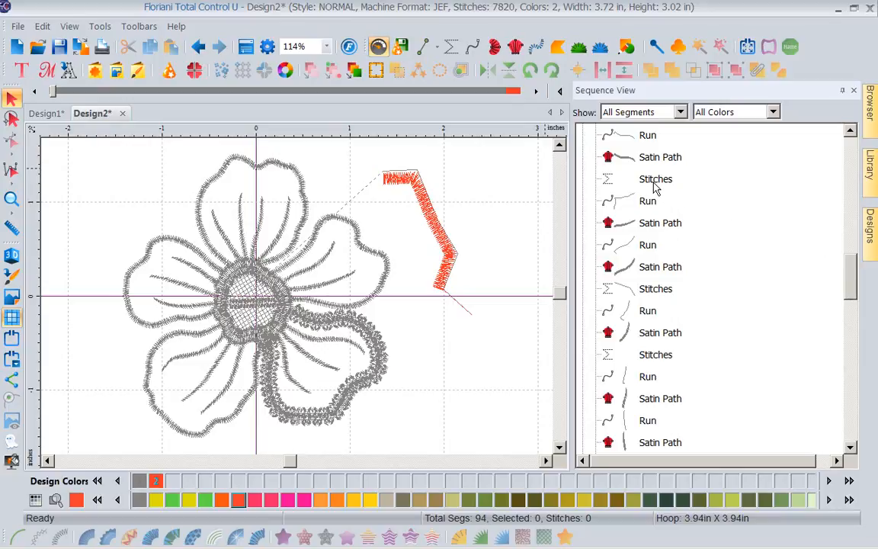
click(660, 156)
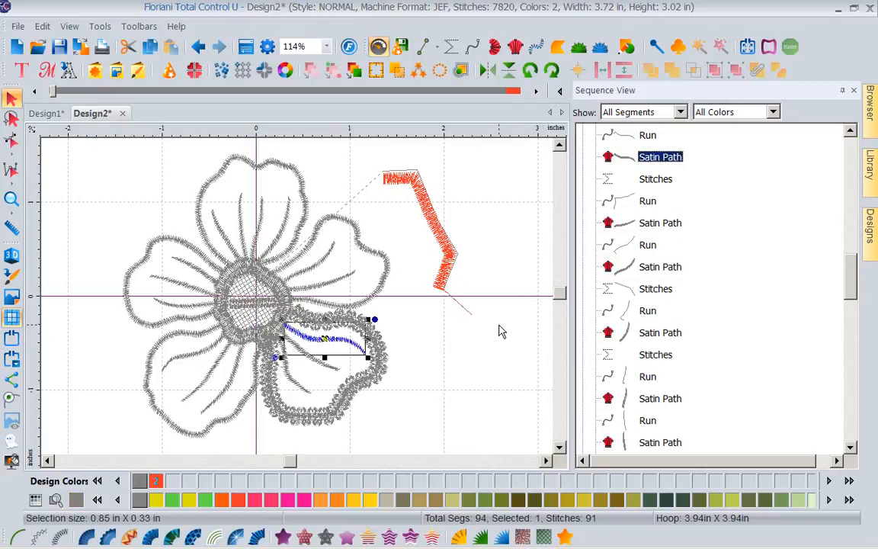
Convert the lower-right petal's satin vein into a 2.0 mm wide steil column.
click(59, 537)
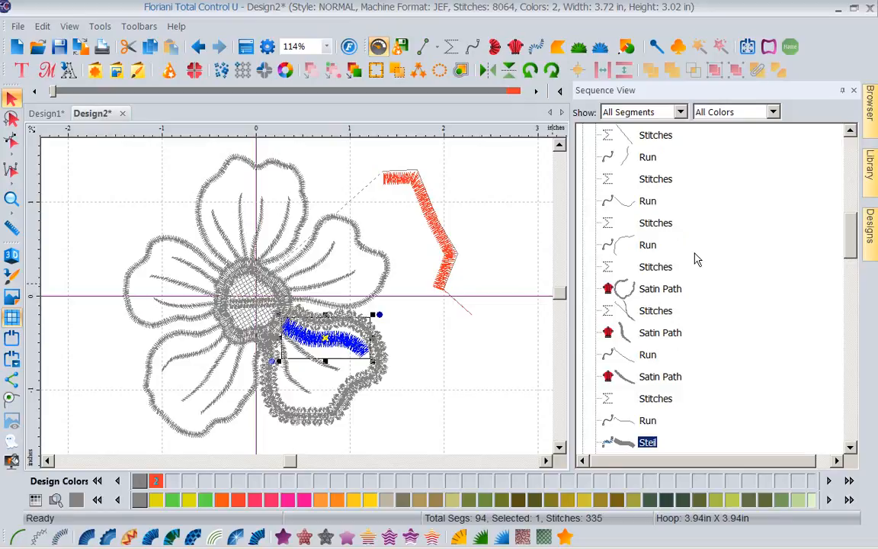
click(245, 46)
text(2)
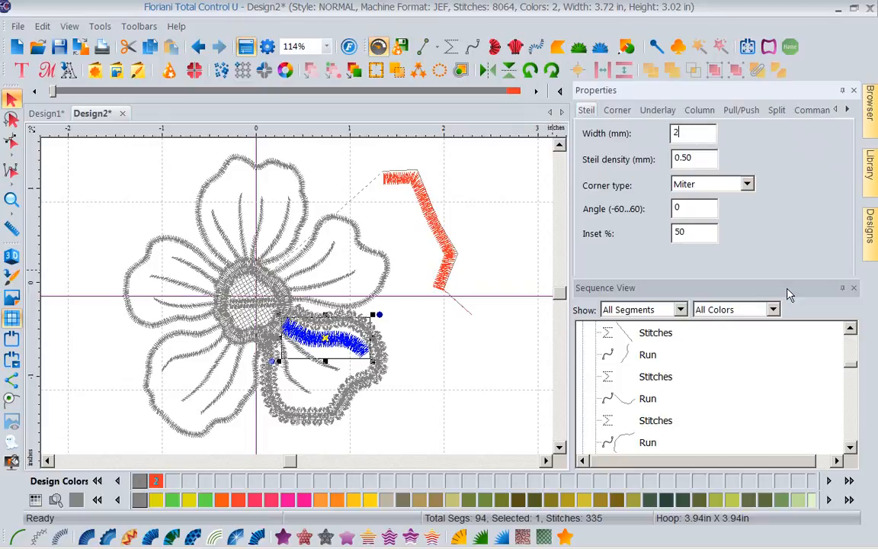
mouse_move(783, 285)
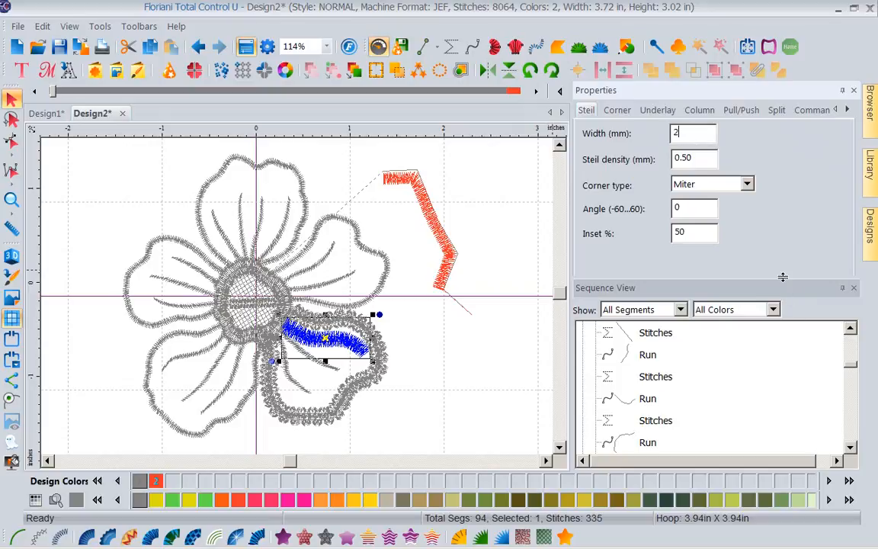
click(785, 306)
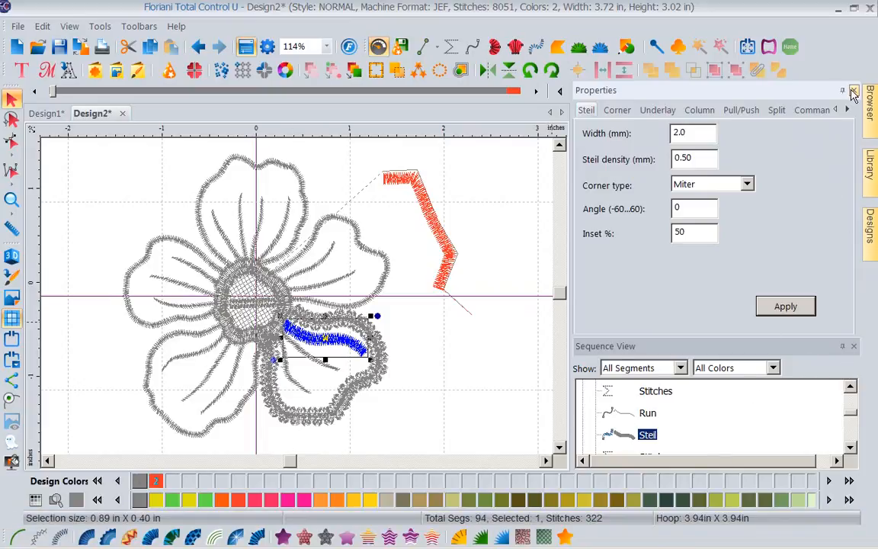
click(853, 90)
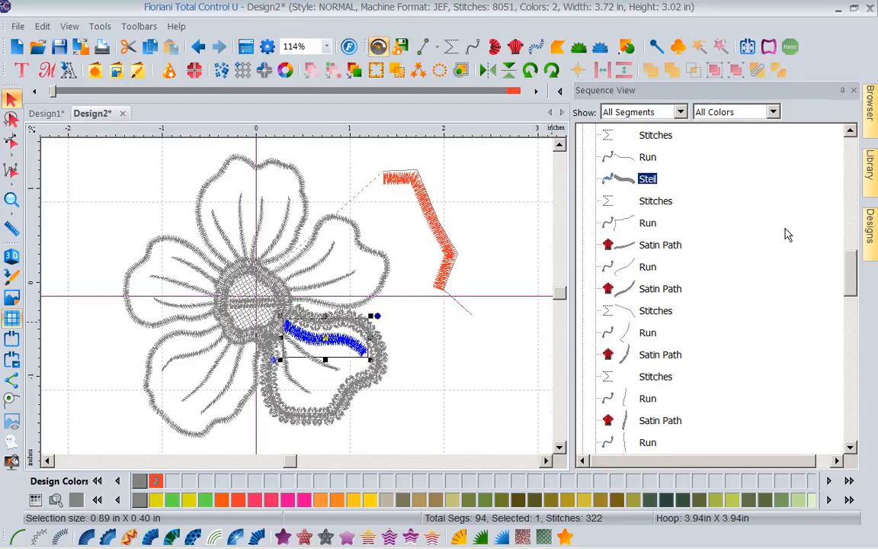
mouse_move(656, 162)
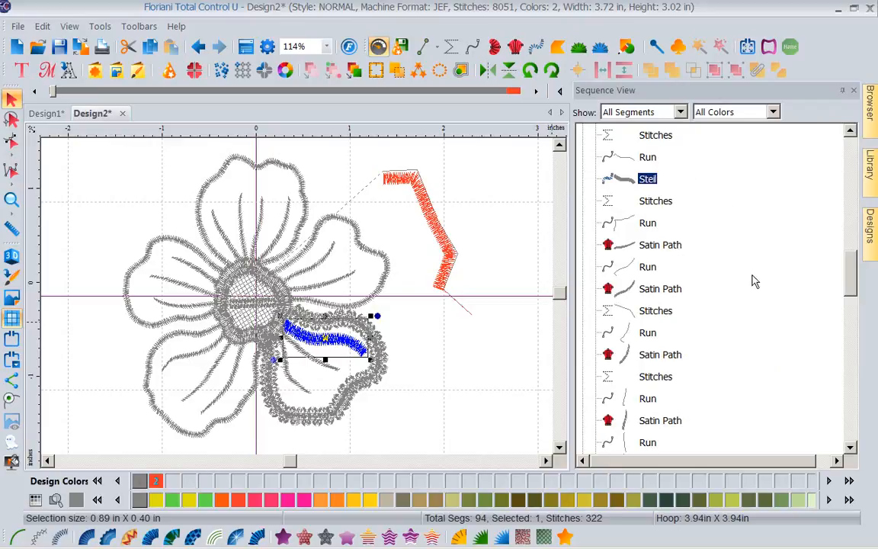
mouse_move(733, 326)
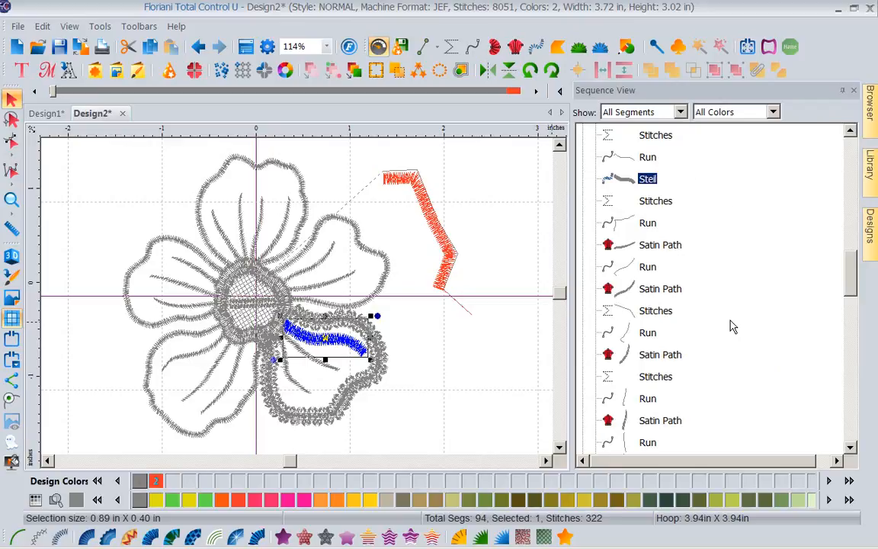
mouse_move(701, 239)
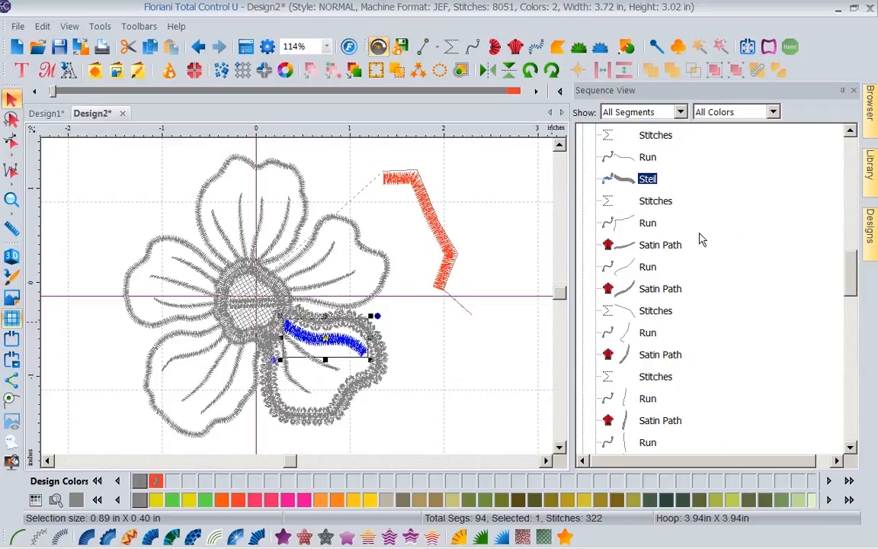
mouse_move(658, 205)
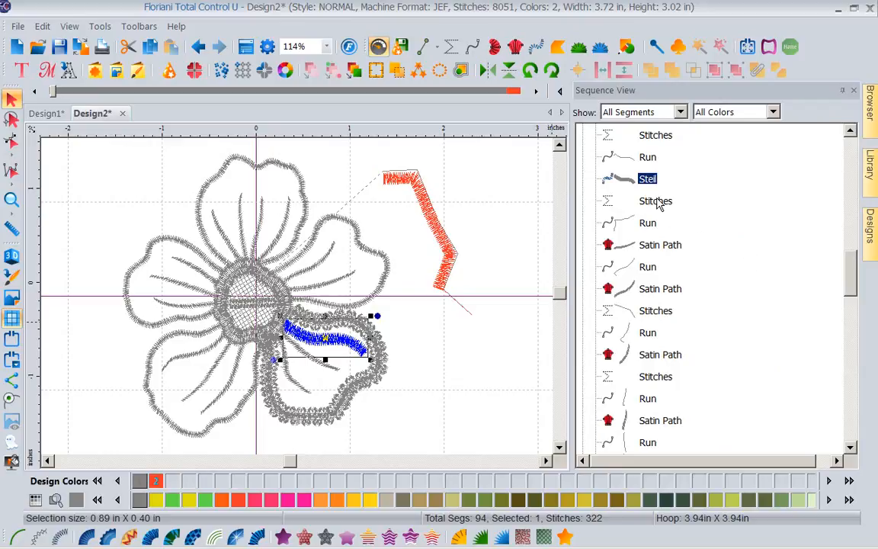
mouse_move(667, 212)
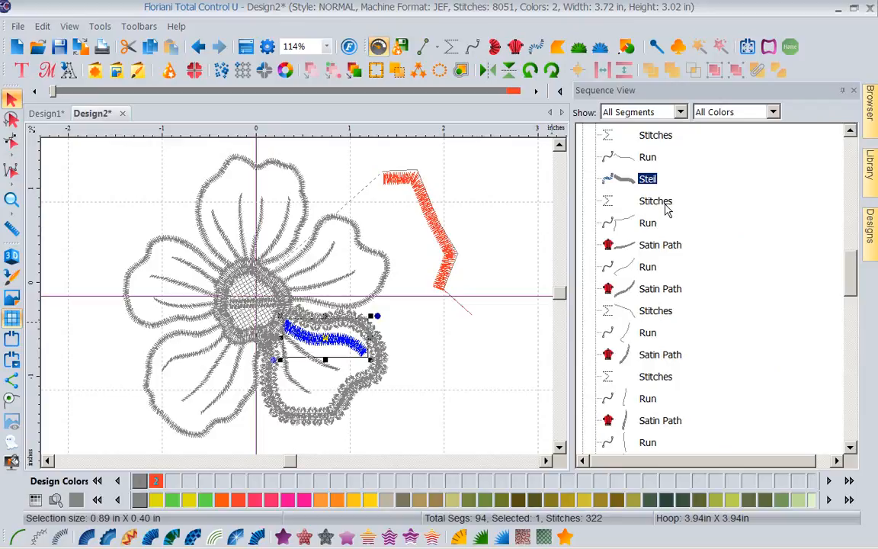
mouse_move(752, 234)
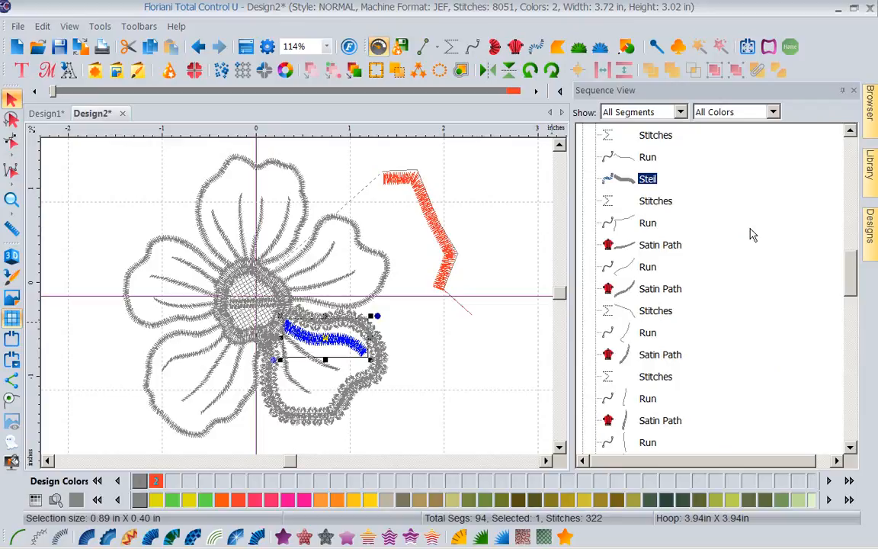
Multi-select the upper petals' vein satins and recolour them Floriani Poly 4 Indian Orange.
click(660, 245)
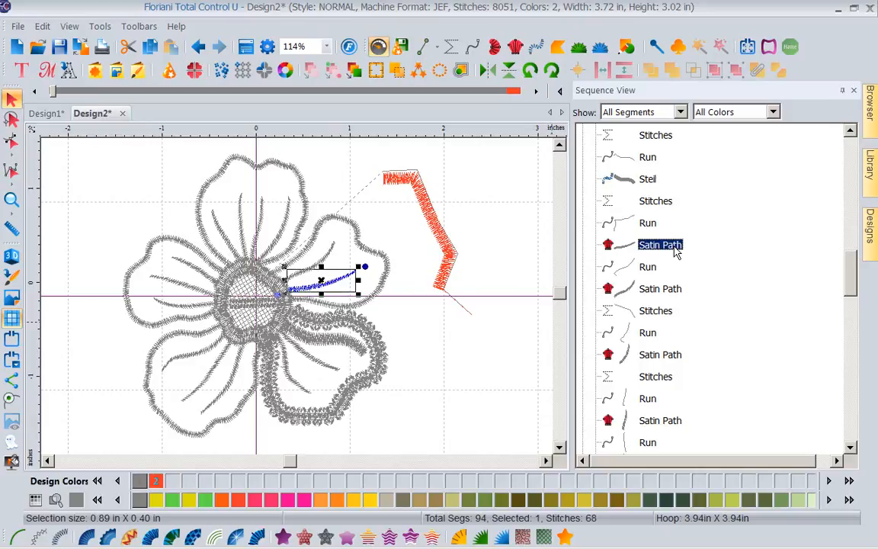
mouse_move(664, 295)
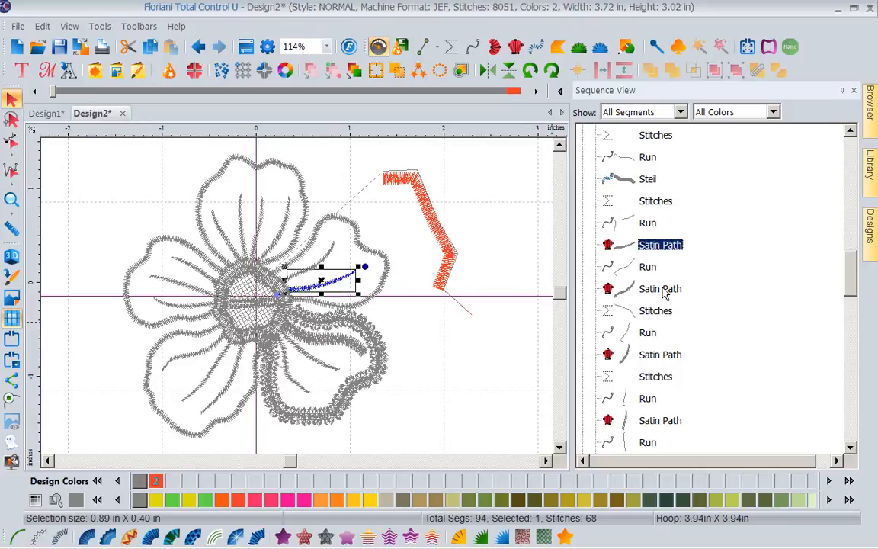
click(660, 354)
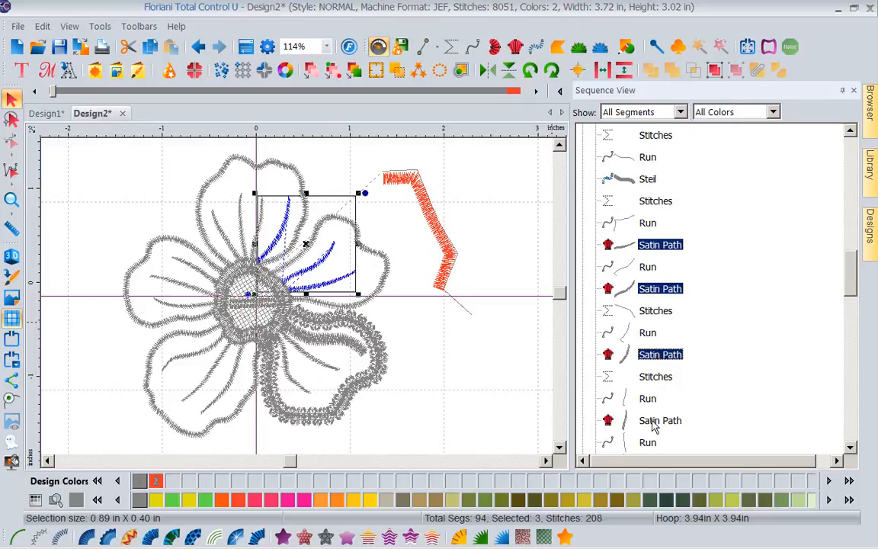
click(660, 420)
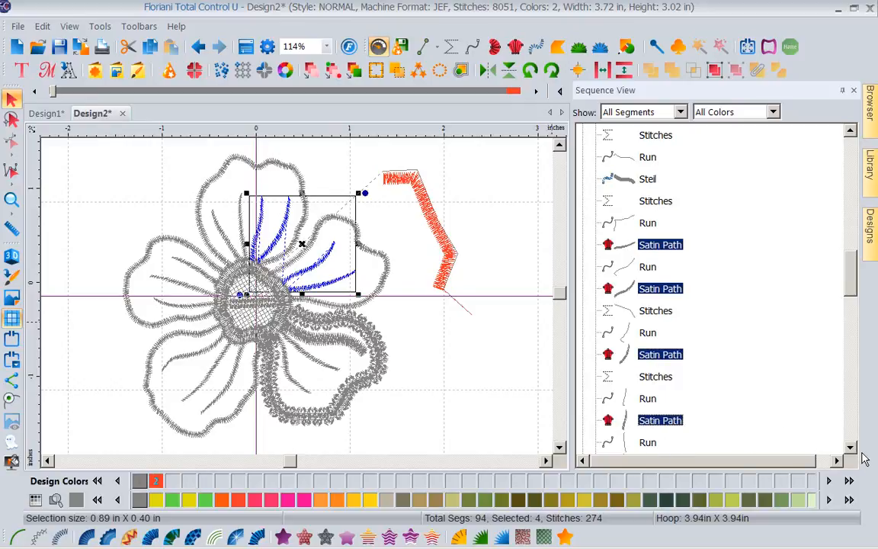
scroll(down, 3)
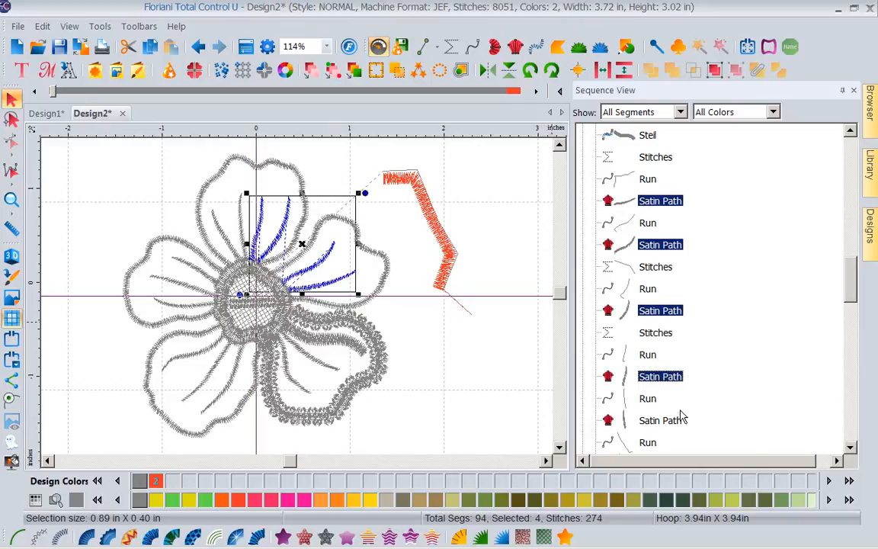
click(660, 420)
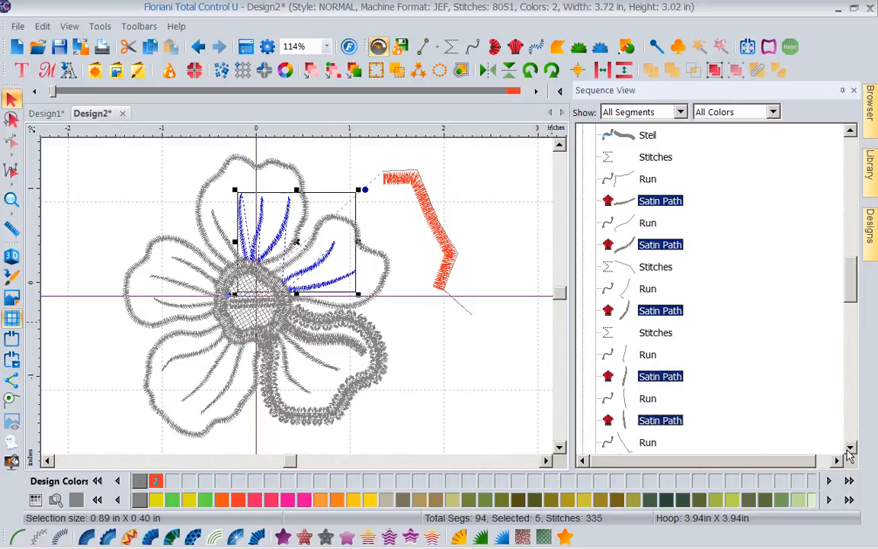
scroll(down, 3)
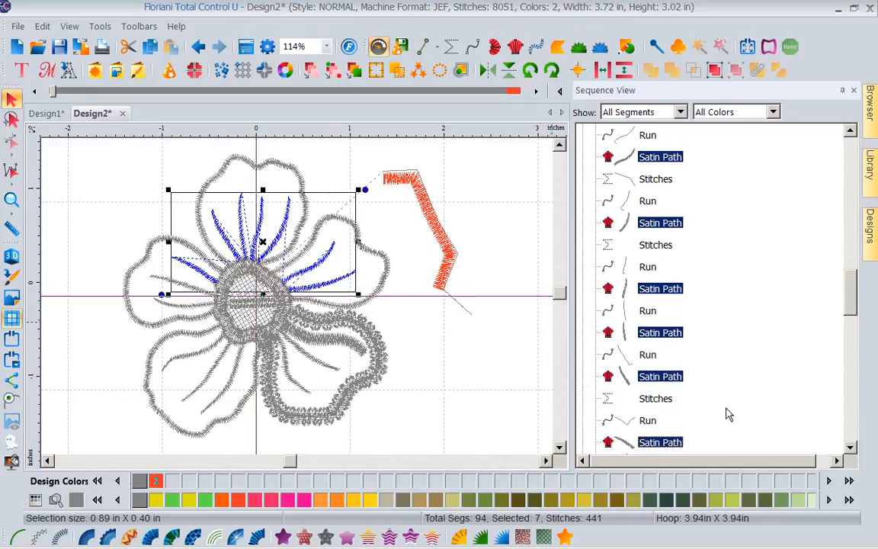
mouse_move(625, 406)
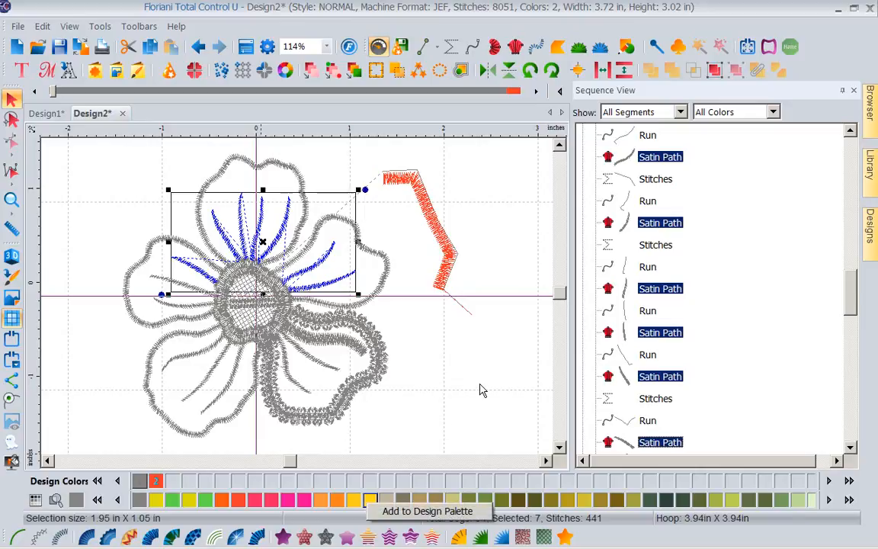
mouse_move(70, 528)
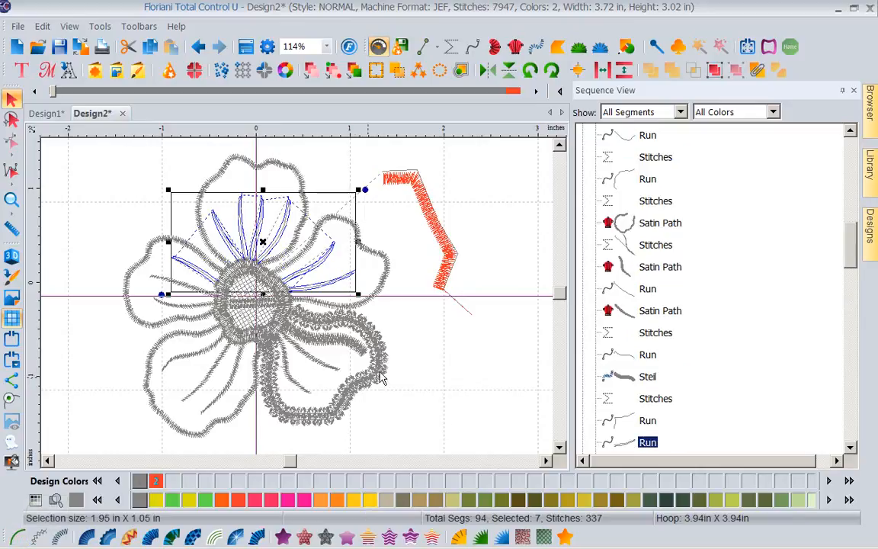
click(338, 257)
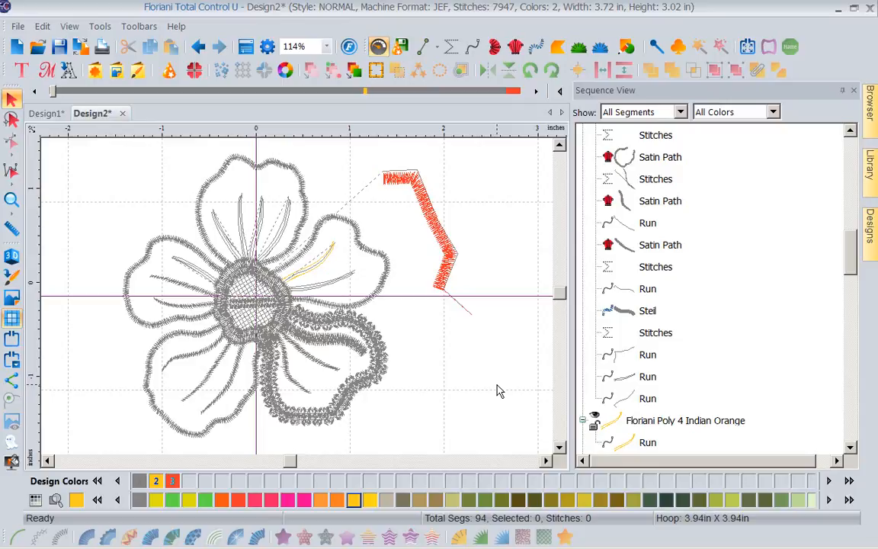
mouse_move(651, 418)
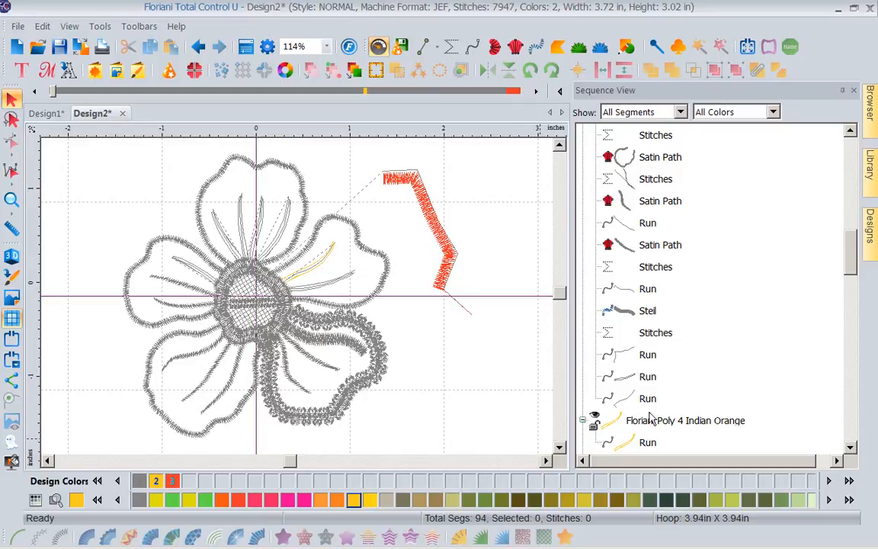
mouse_move(630, 326)
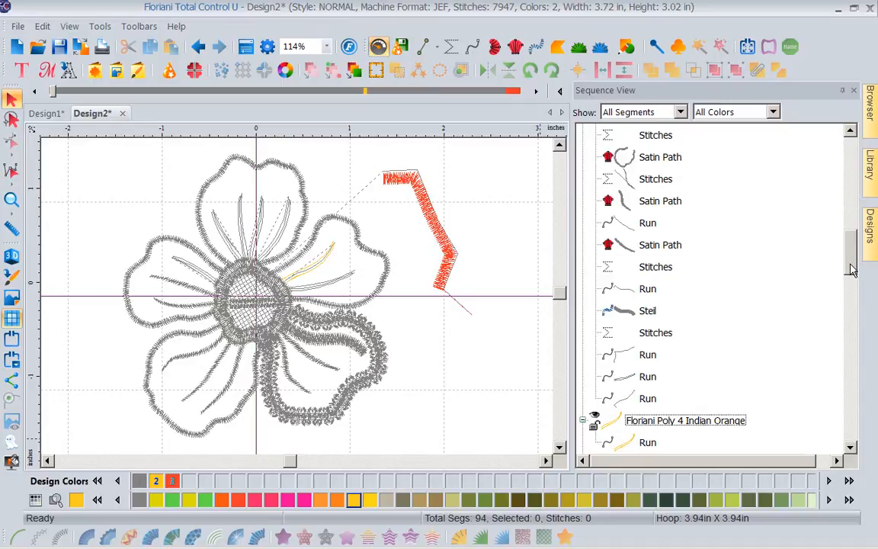
scroll(up, 3)
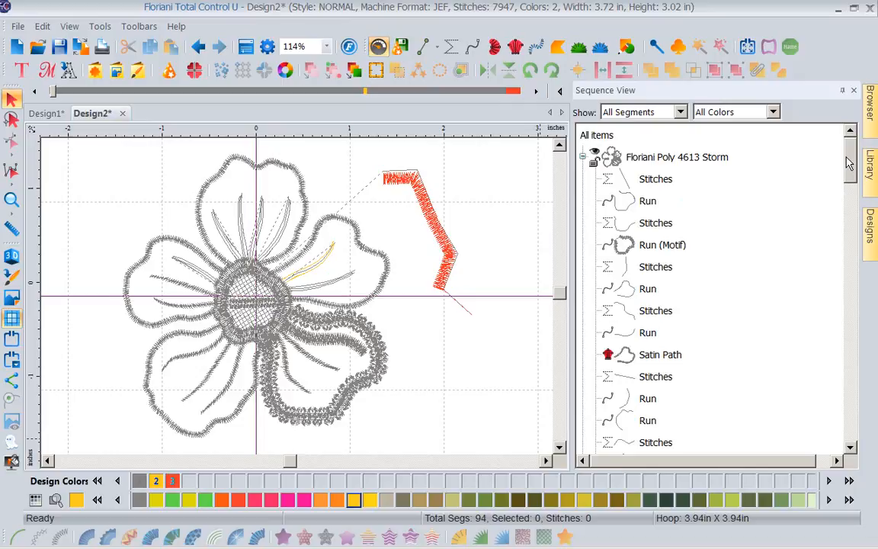
mouse_move(638, 226)
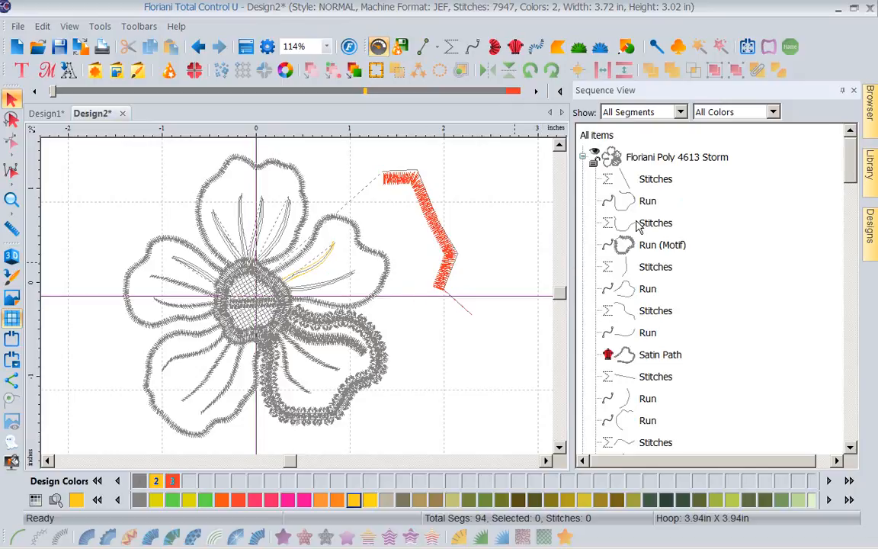
mouse_move(643, 227)
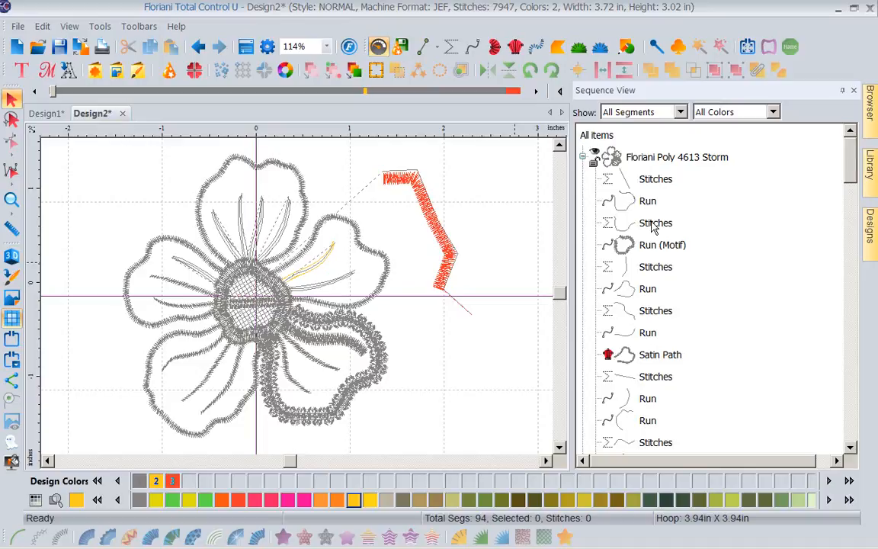
Inspect the Stitches entries, then drag the upper-right petal's Satin Path onto the Run entry.
click(655, 223)
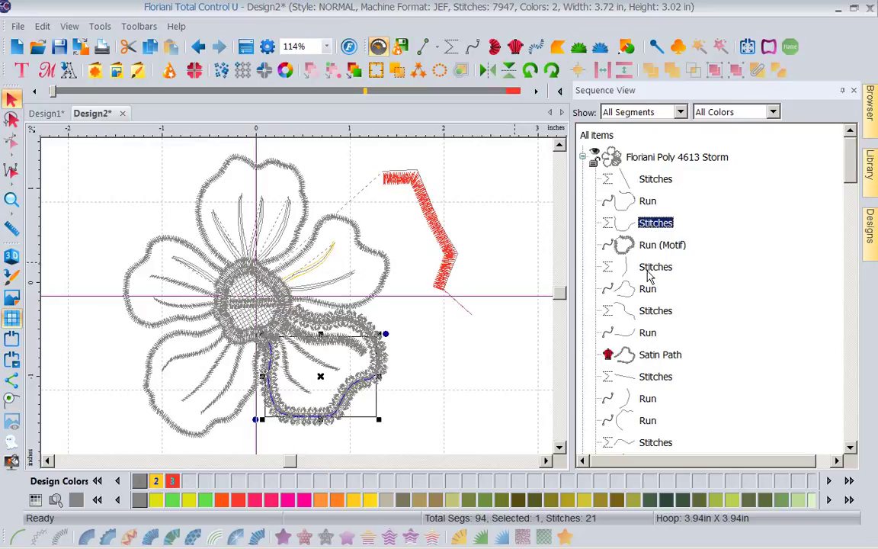
click(655, 310)
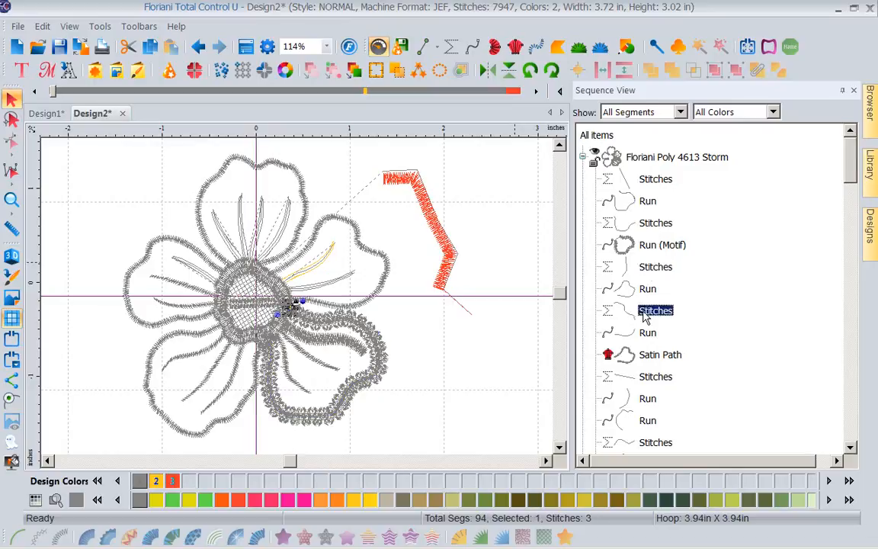
click(655, 311)
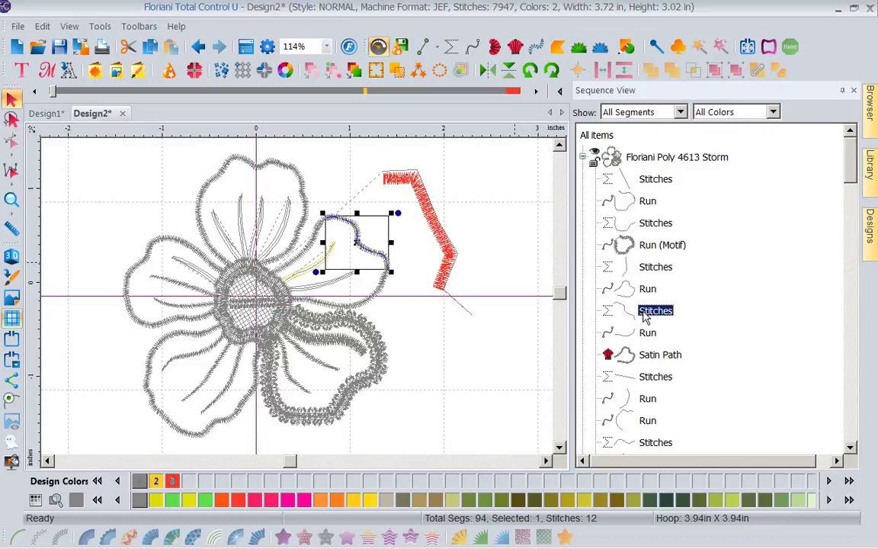
mouse_move(646, 341)
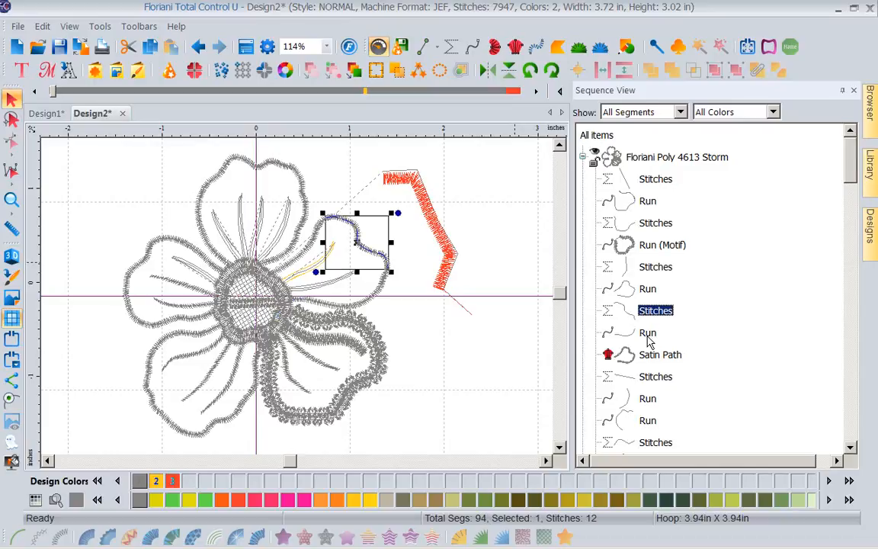
mouse_move(501, 267)
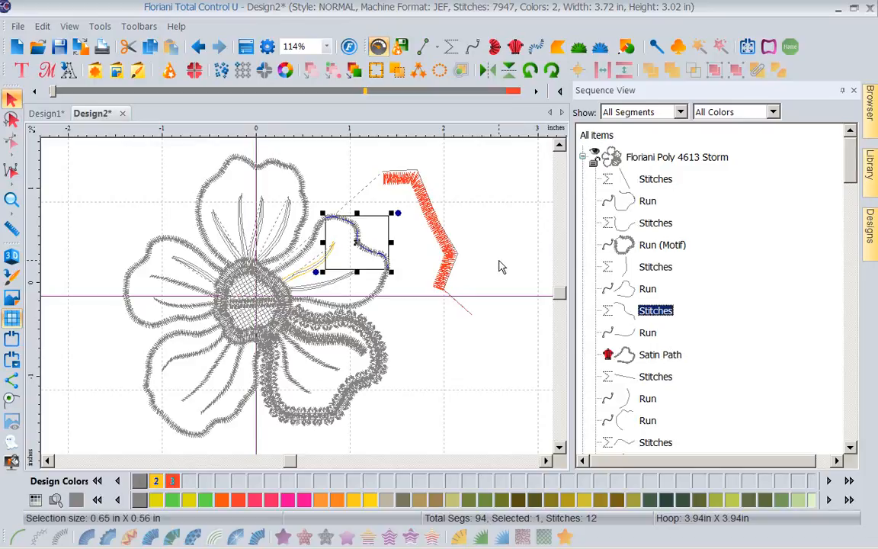
mouse_move(609, 361)
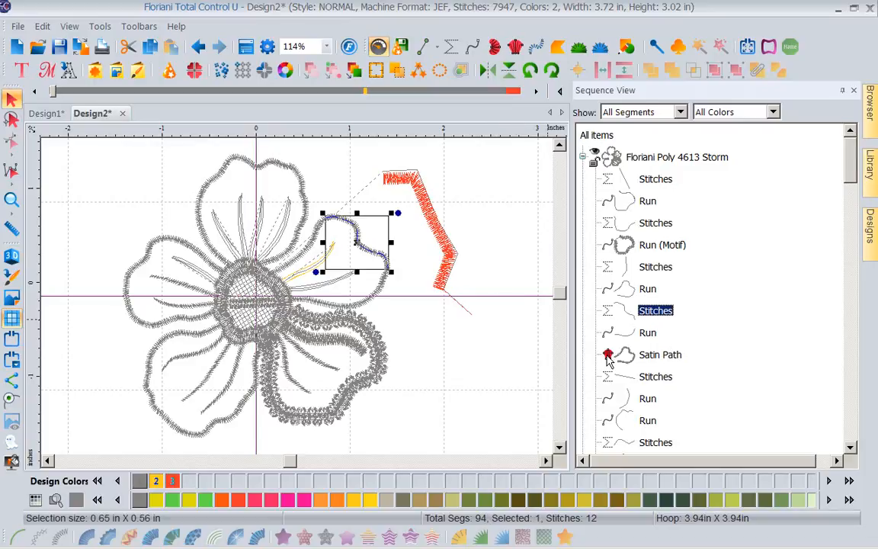
click(660, 355)
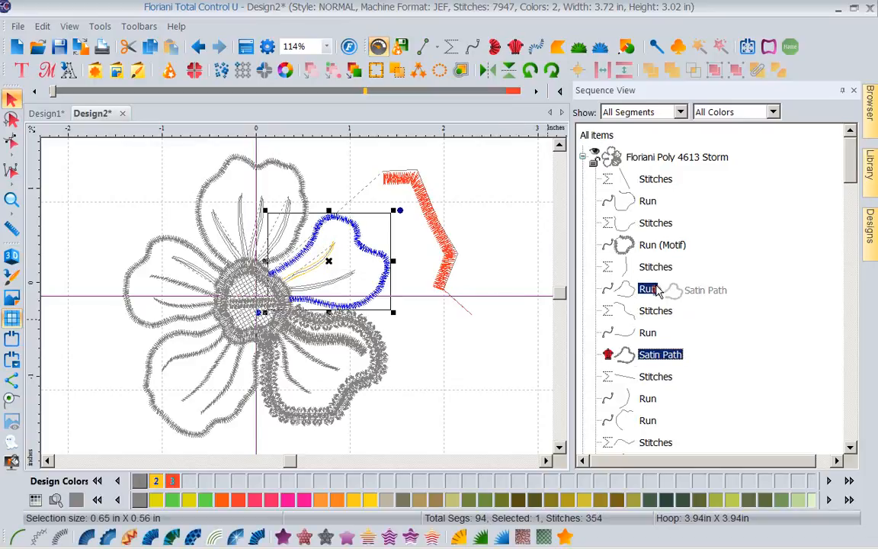
click(646, 290)
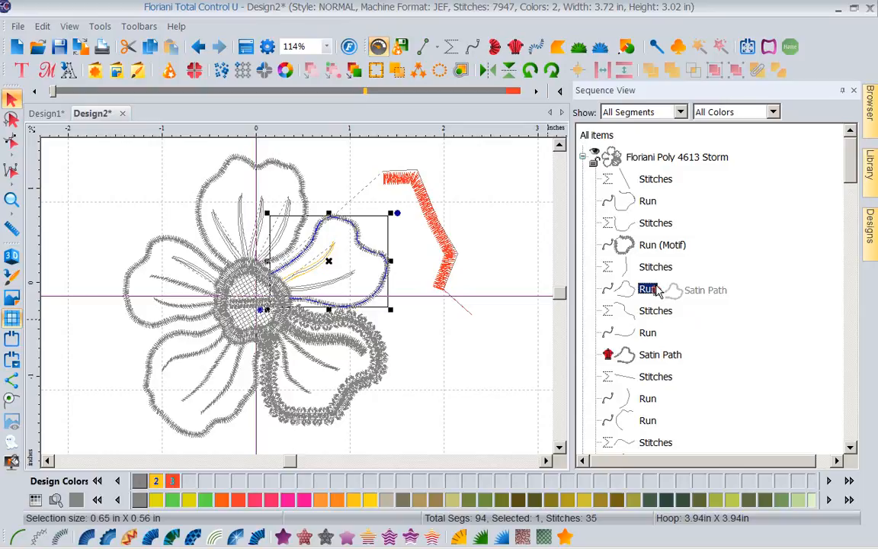